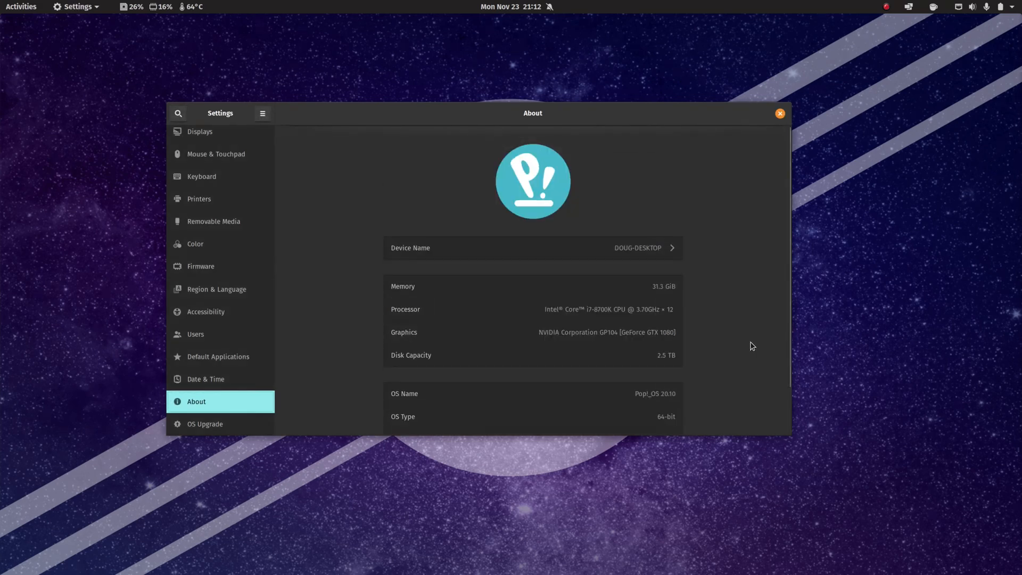
- Expand the system menu's power section to show Suspend, Restart, Power Off and Log Out
scroll("down", 3)
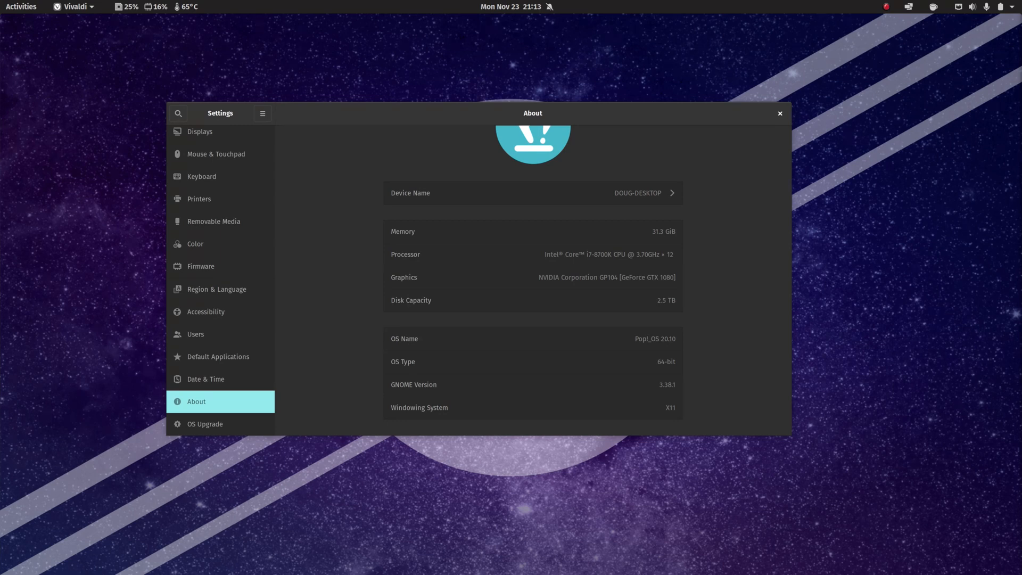
mouse_move(942, 171)
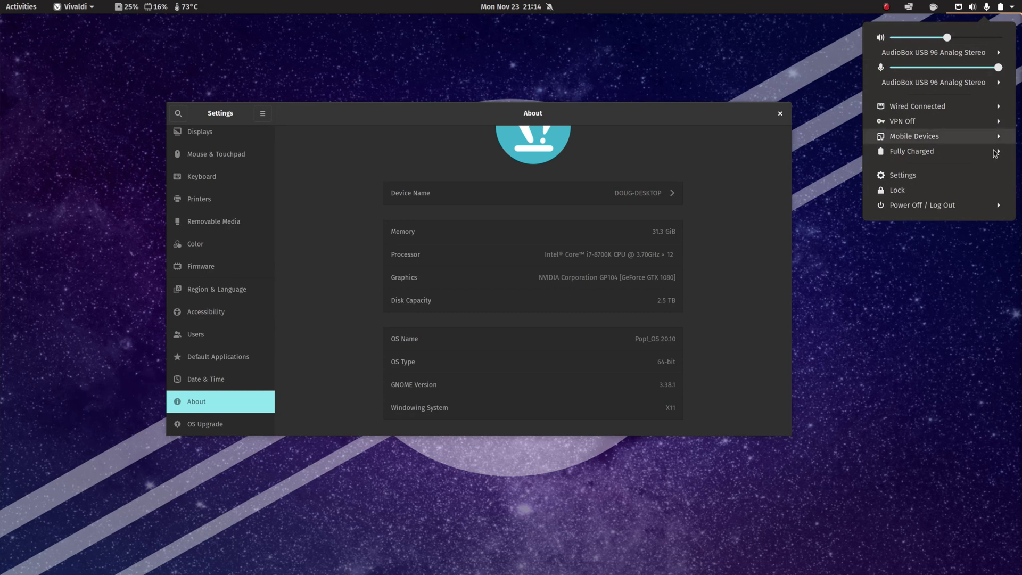
mouse_move(932, 205)
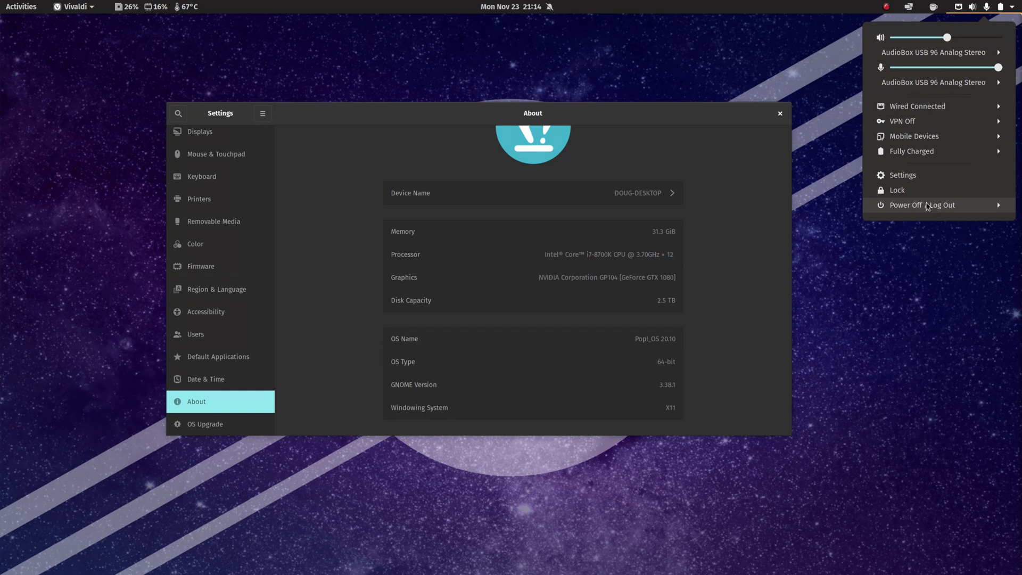
left_click(920, 205)
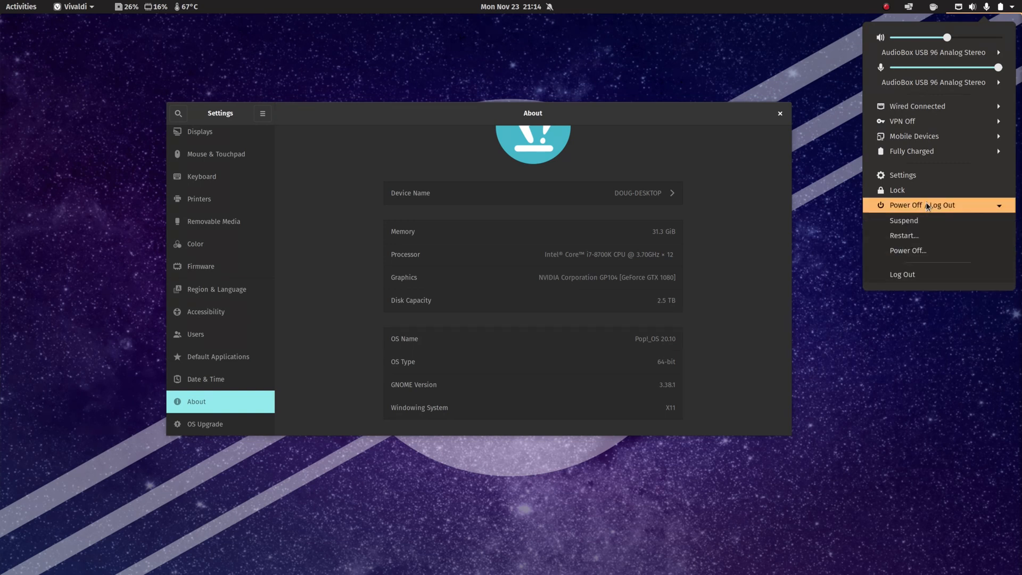
mouse_move(954, 220)
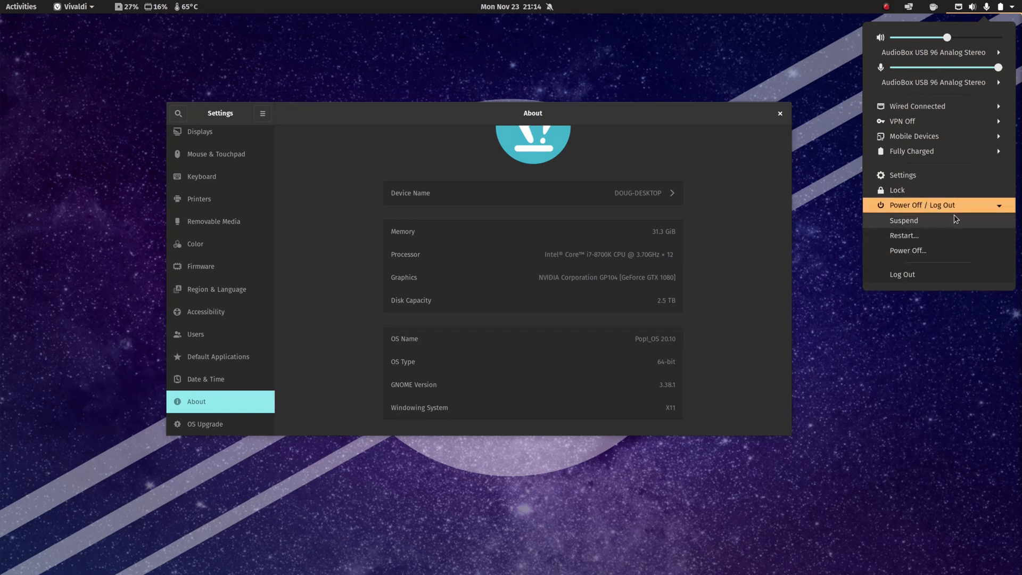
mouse_move(934, 269)
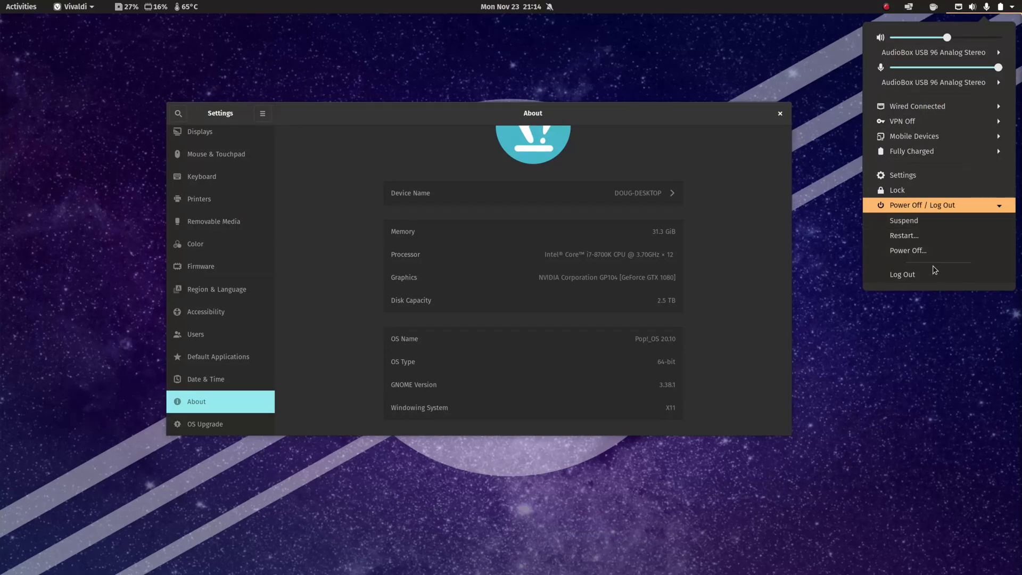
mouse_move(928, 267)
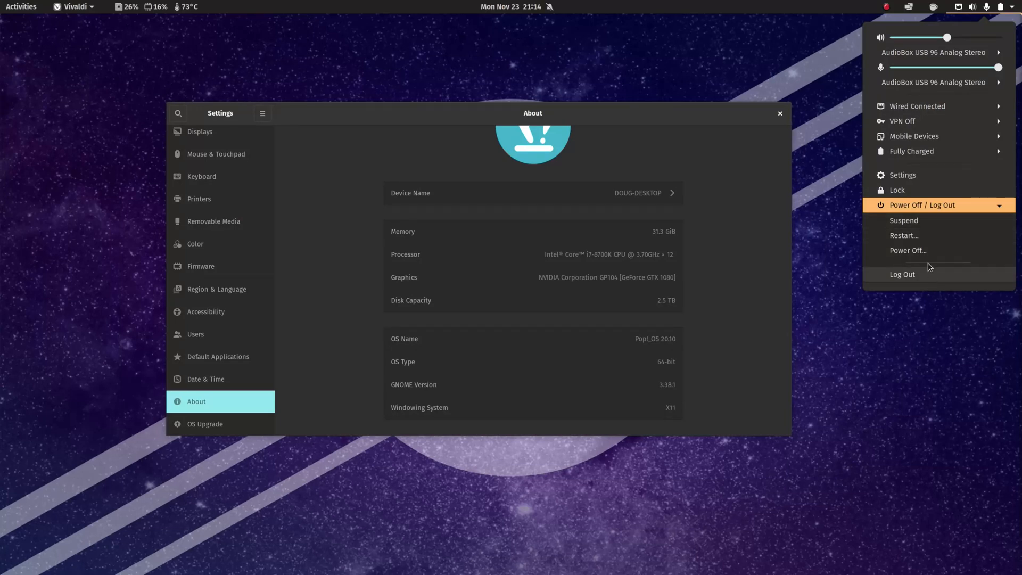
mouse_move(928, 273)
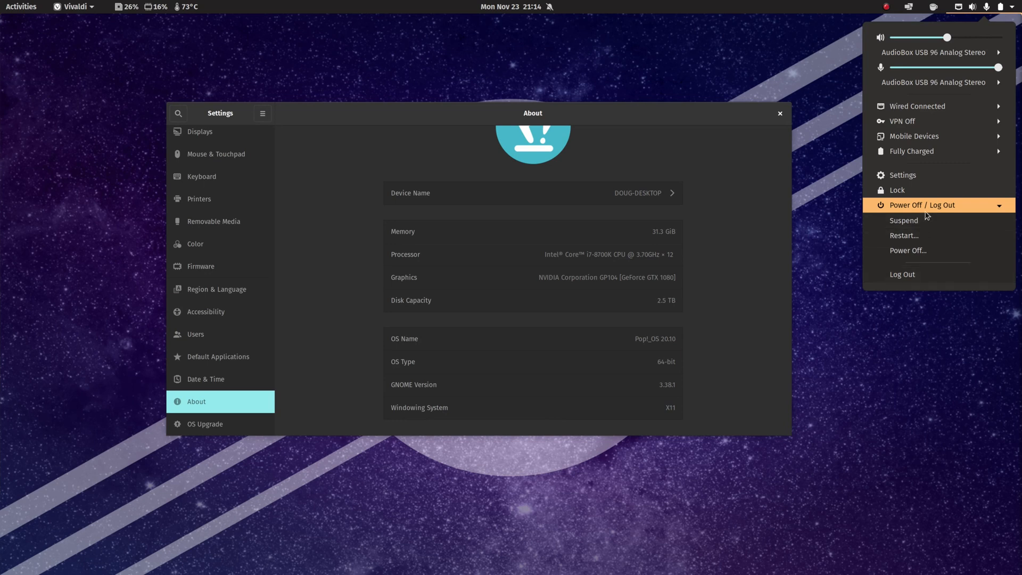
mouse_move(925, 220)
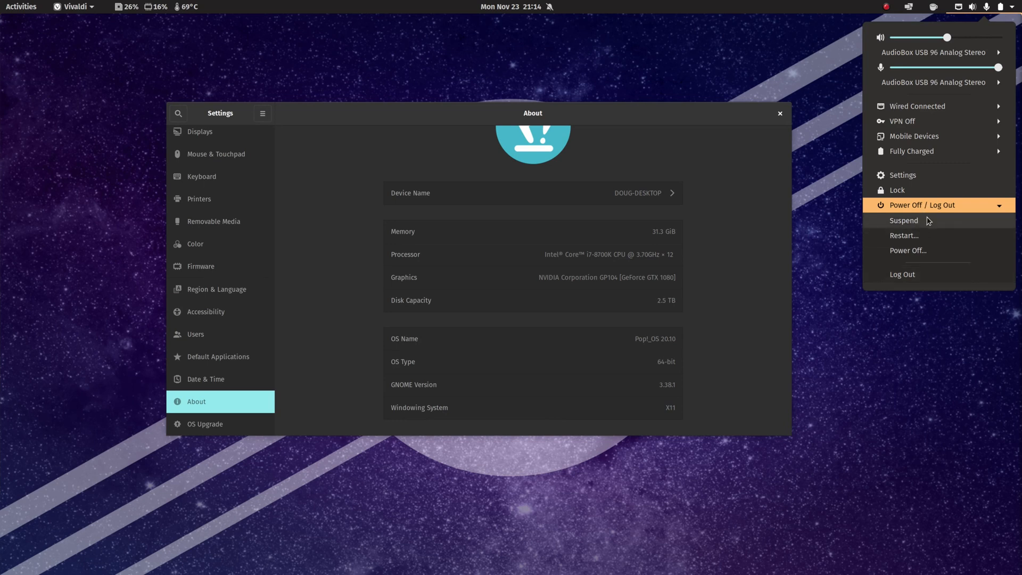
mouse_move(921, 235)
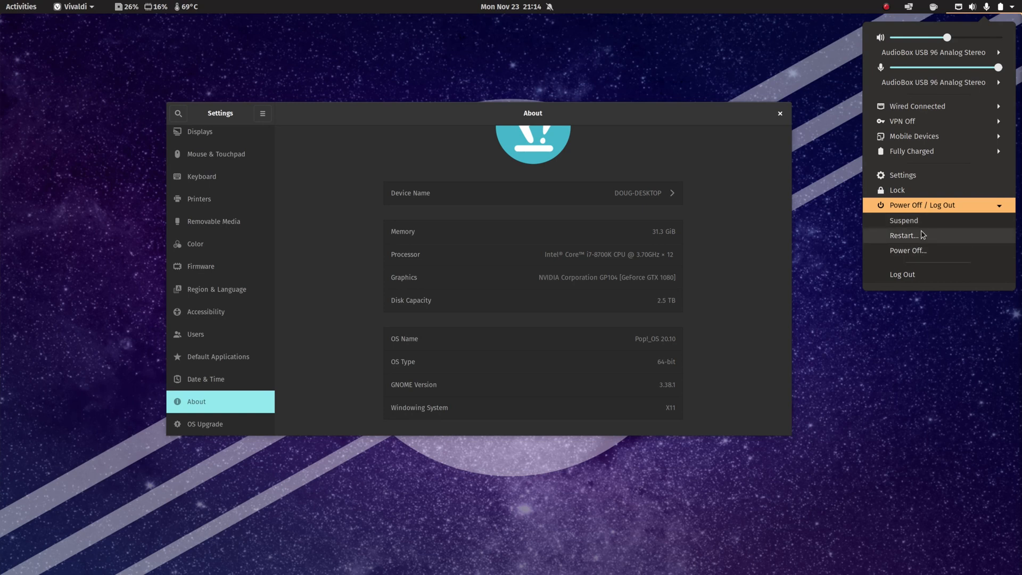
mouse_move(937, 235)
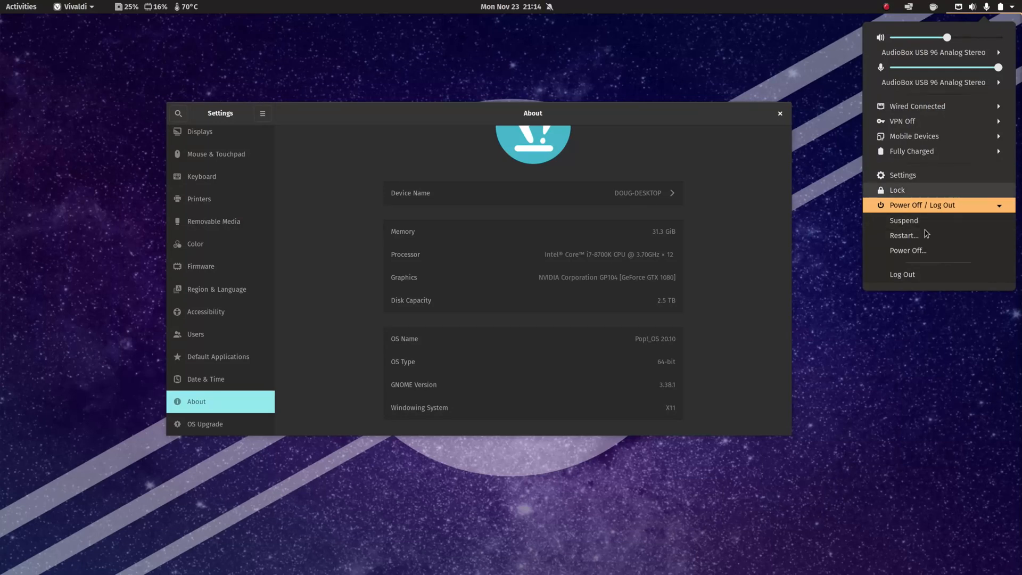
mouse_move(956, 163)
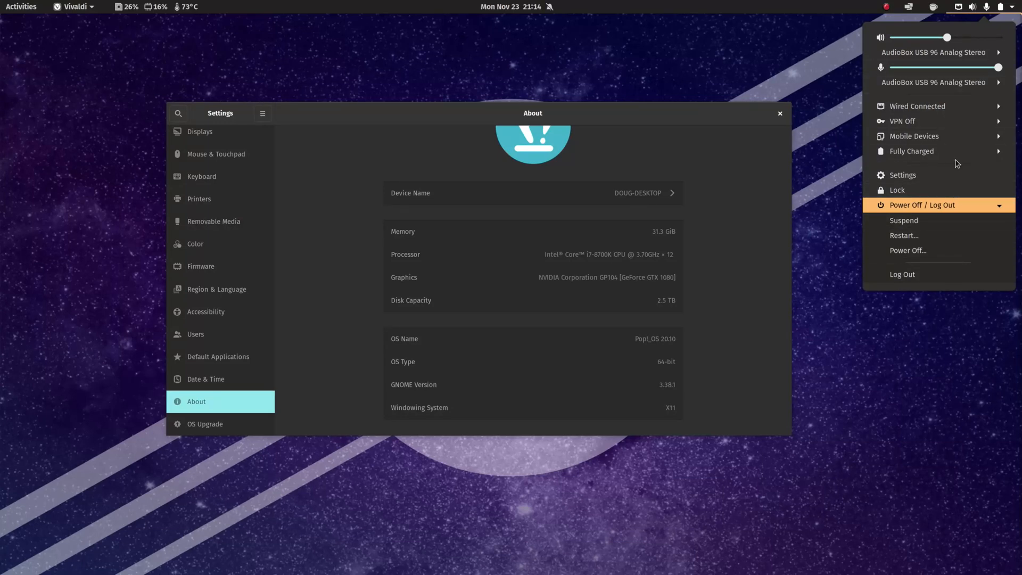
mouse_move(944, 205)
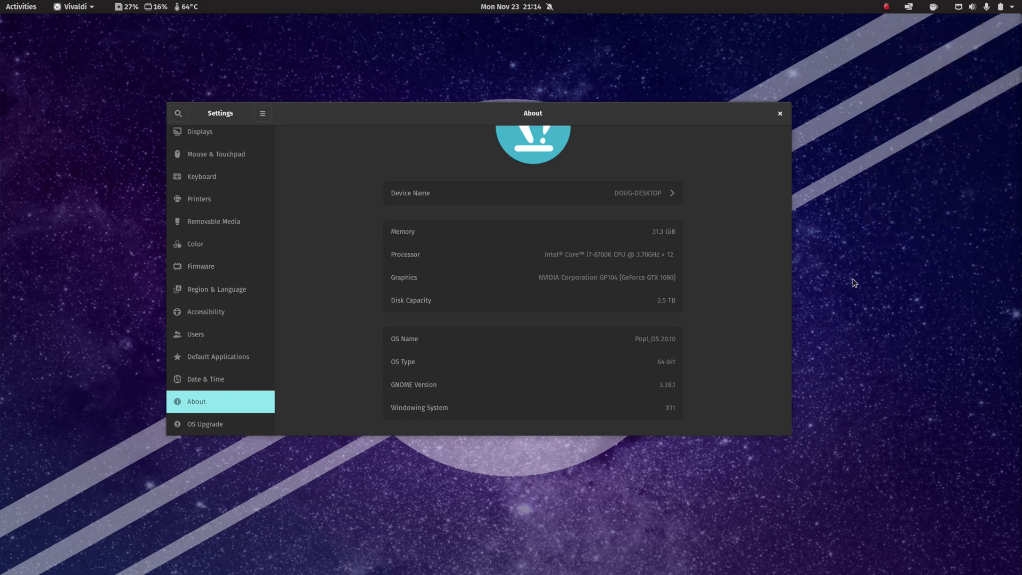
mouse_move(720, 261)
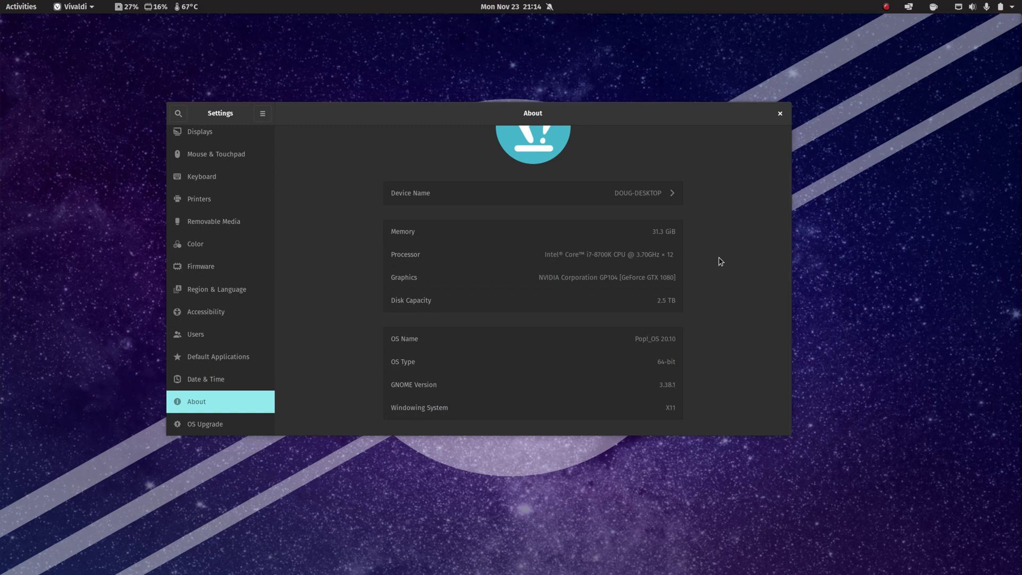
mouse_move(858, 303)
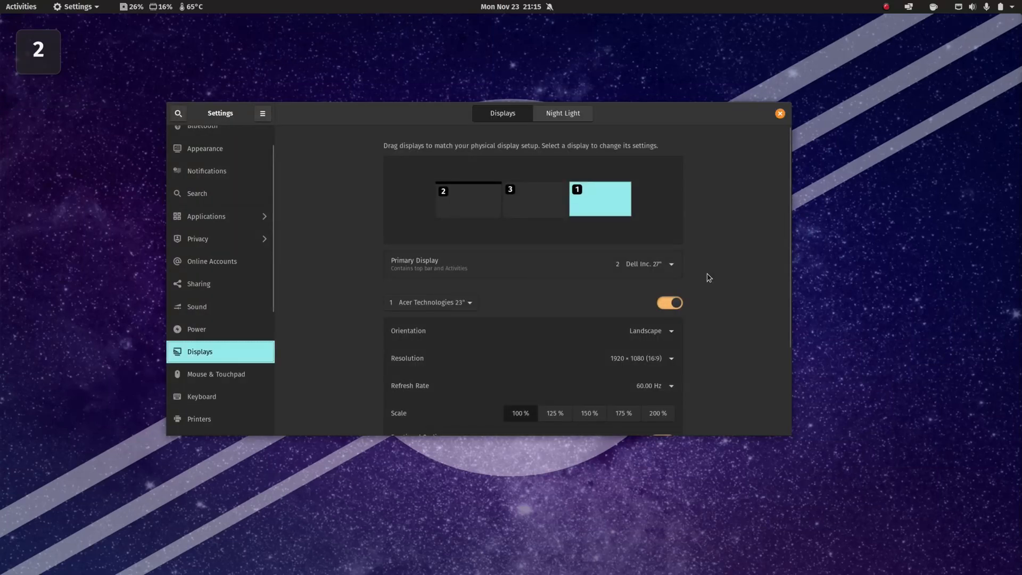
- Select the Dell 27" monitor to view its 2560×1440, 143.91 Hz, 125% scale settings
left_click(534, 200)
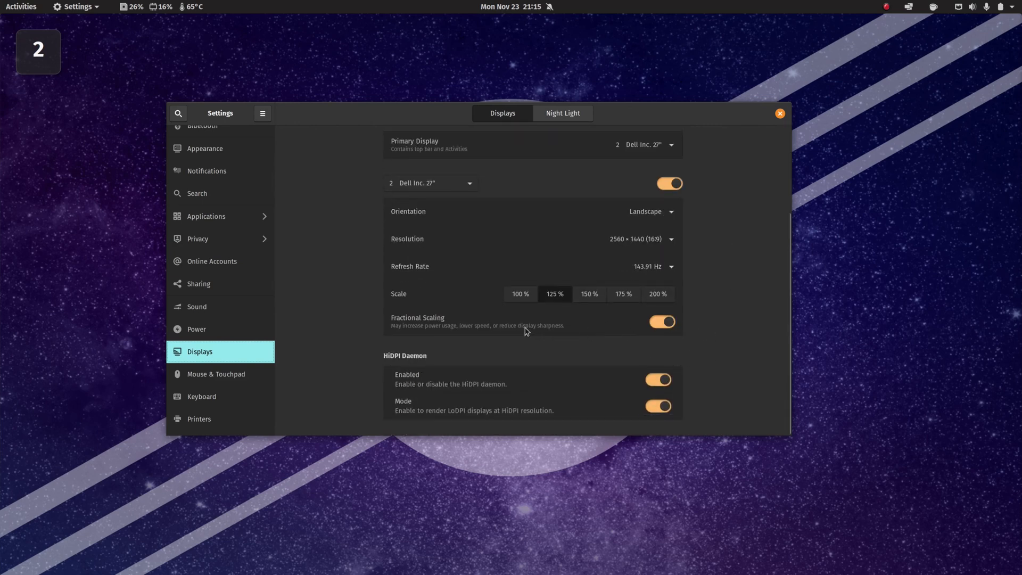
mouse_move(685, 329)
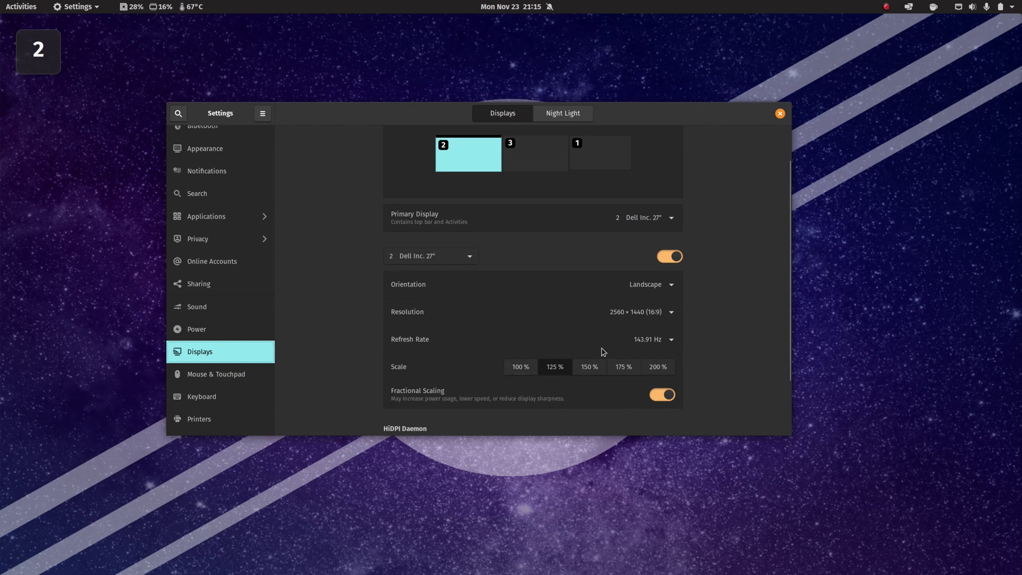
mouse_move(589, 378)
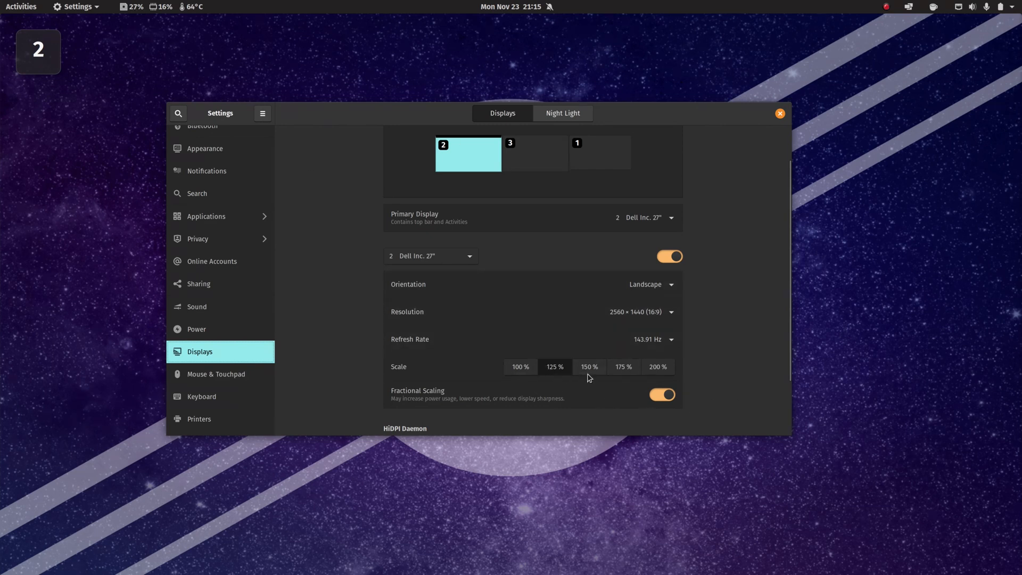
mouse_move(633, 370)
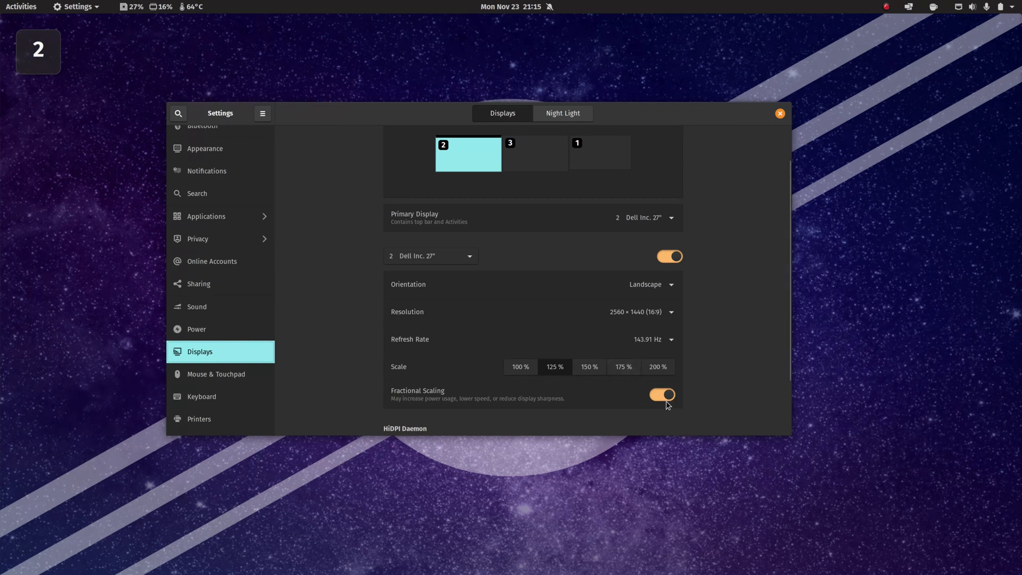
left_click(661, 394)
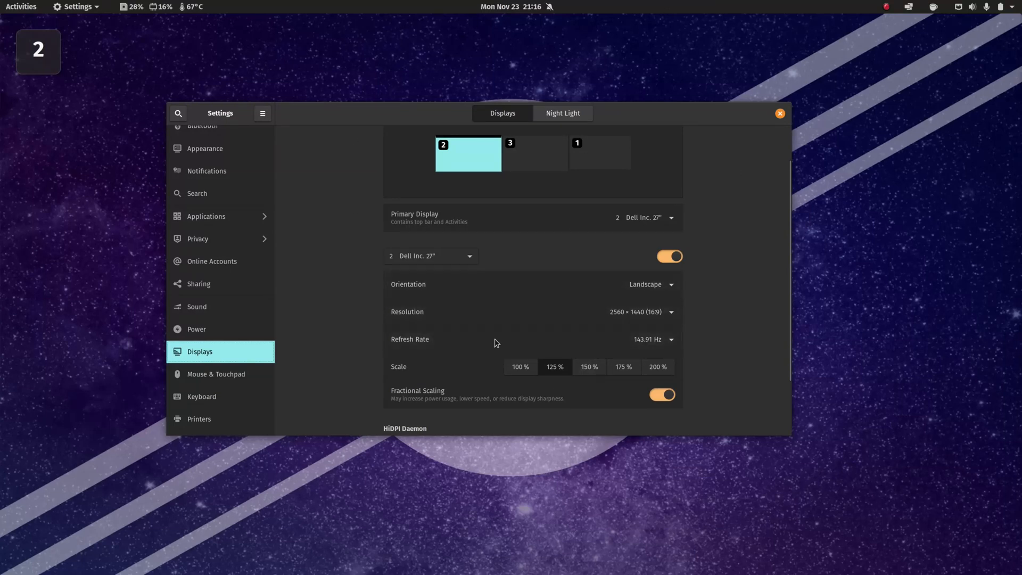
mouse_move(518, 377)
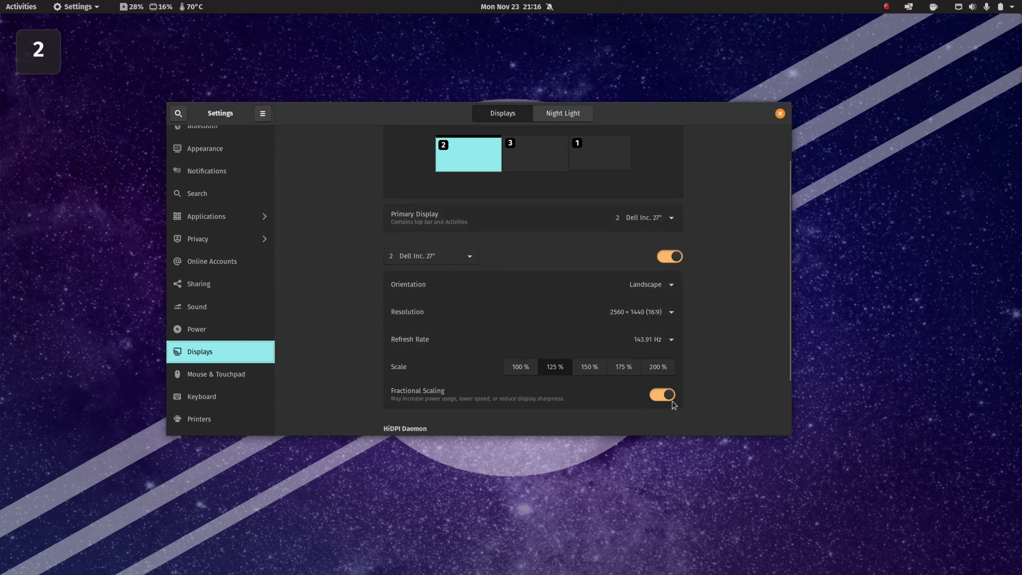
mouse_move(520, 326)
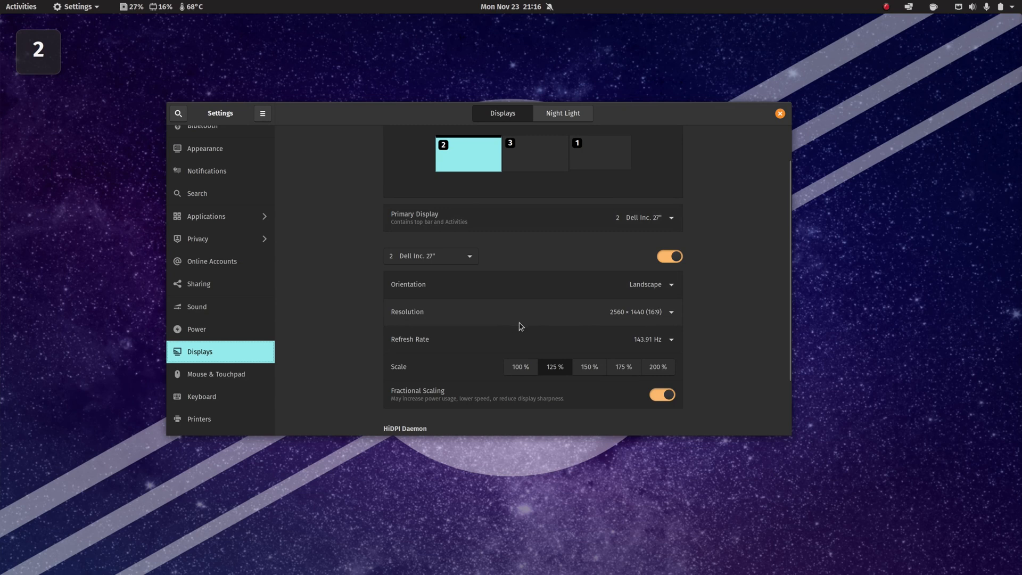
mouse_move(751, 376)
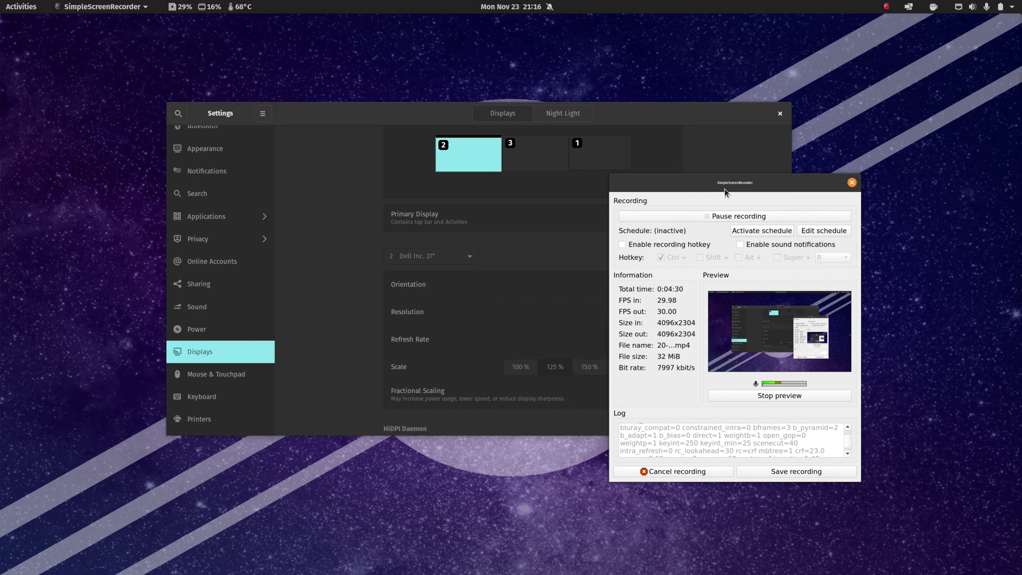
mouse_move(761, 189)
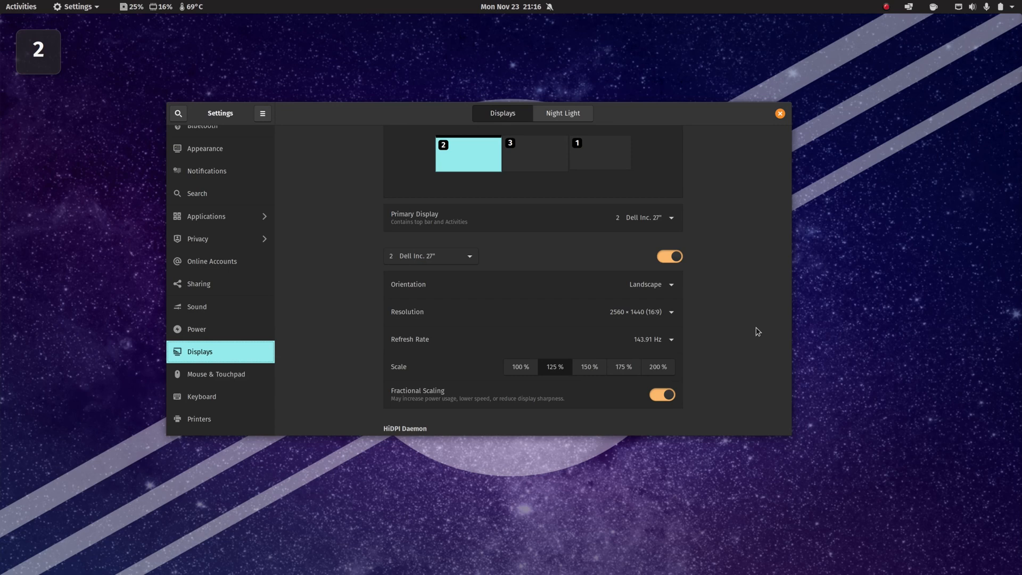
mouse_move(667, 329)
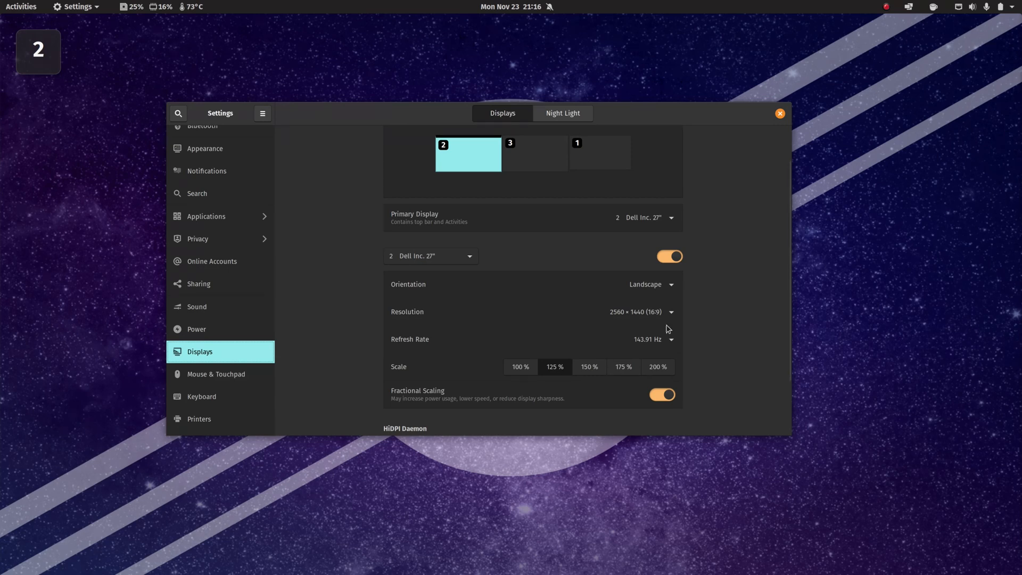
- Scroll the Displays page and select monitor 3, the Dell 27" at 100% scale
scroll("down", 3)
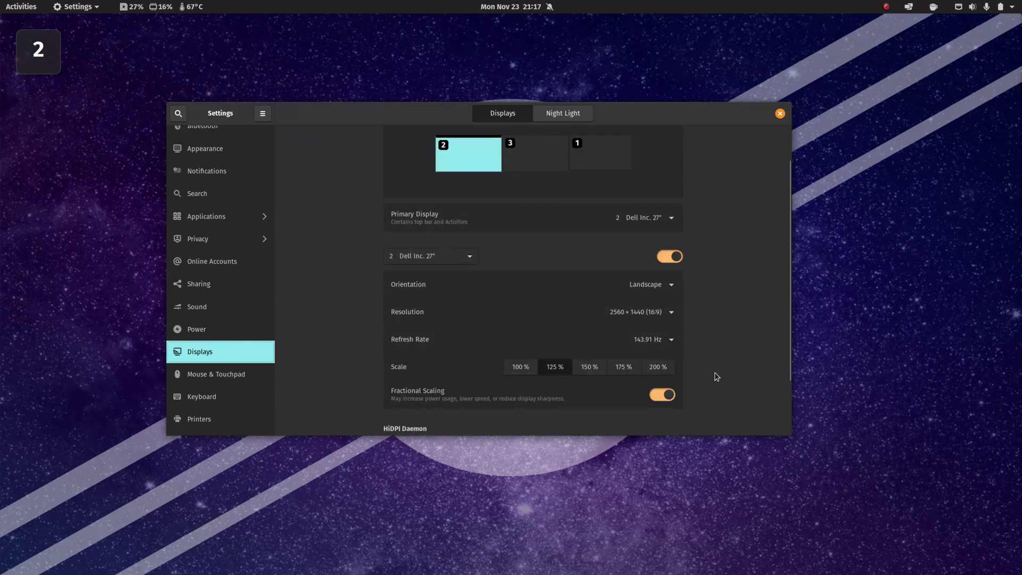
left_click(520, 366)
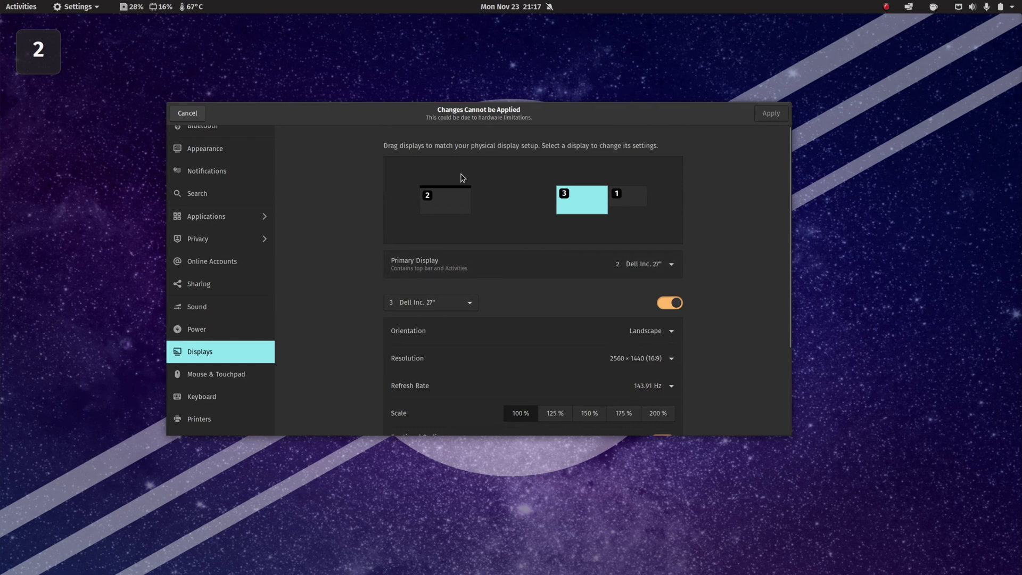
mouse_move(520, 217)
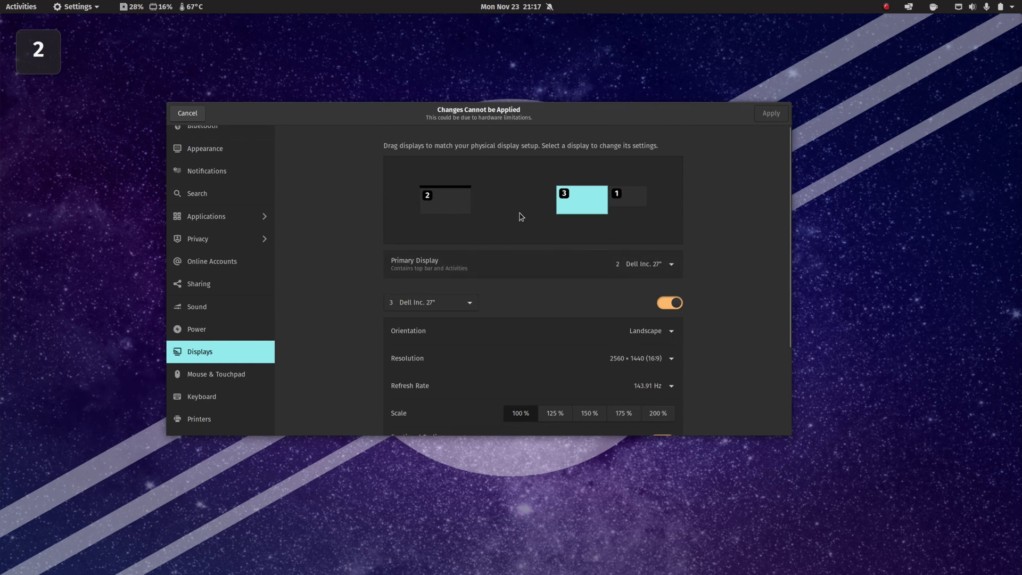
left_click_drag(444, 200, 529, 200)
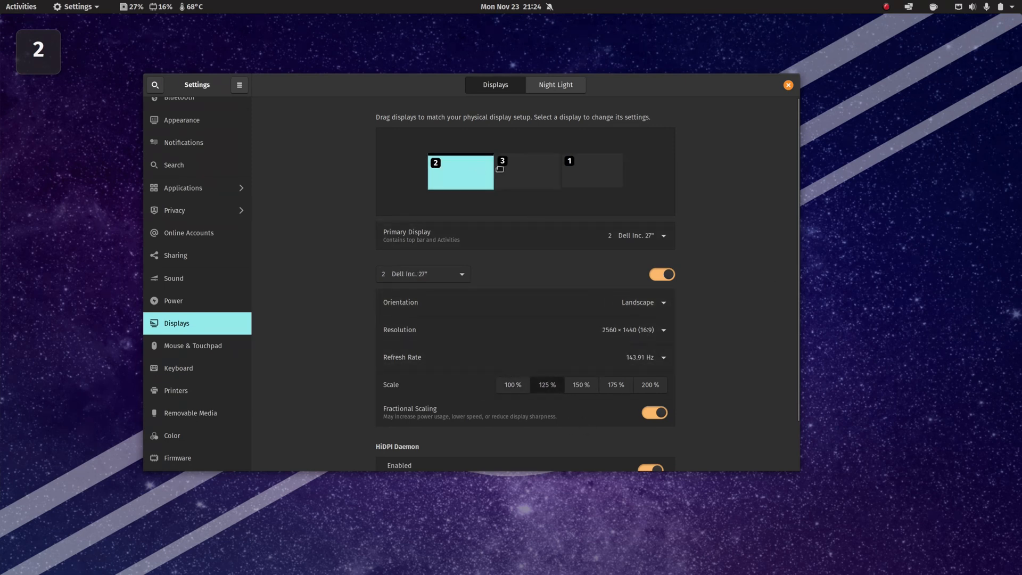
left_click(592, 170)
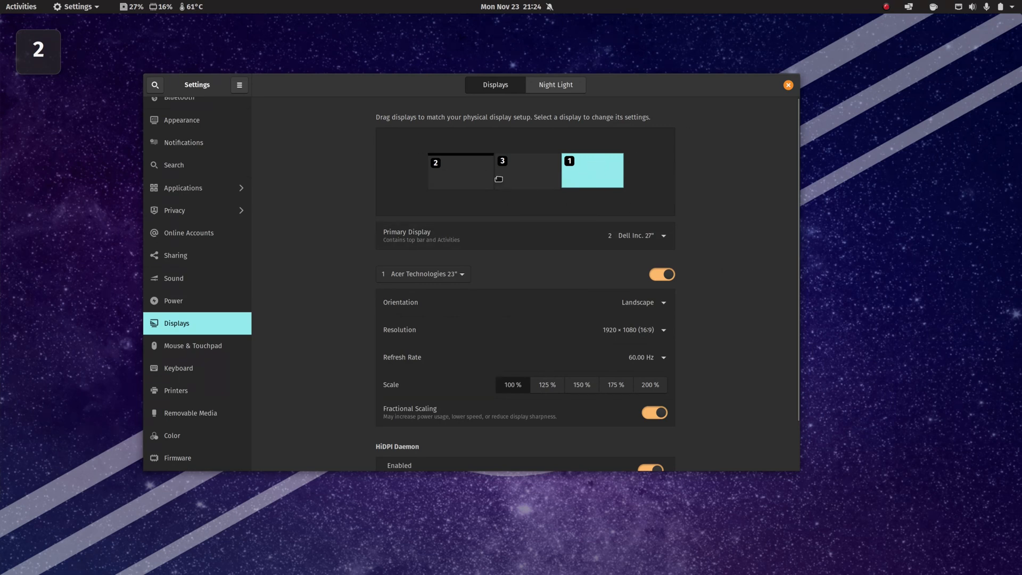
left_click(460, 171)
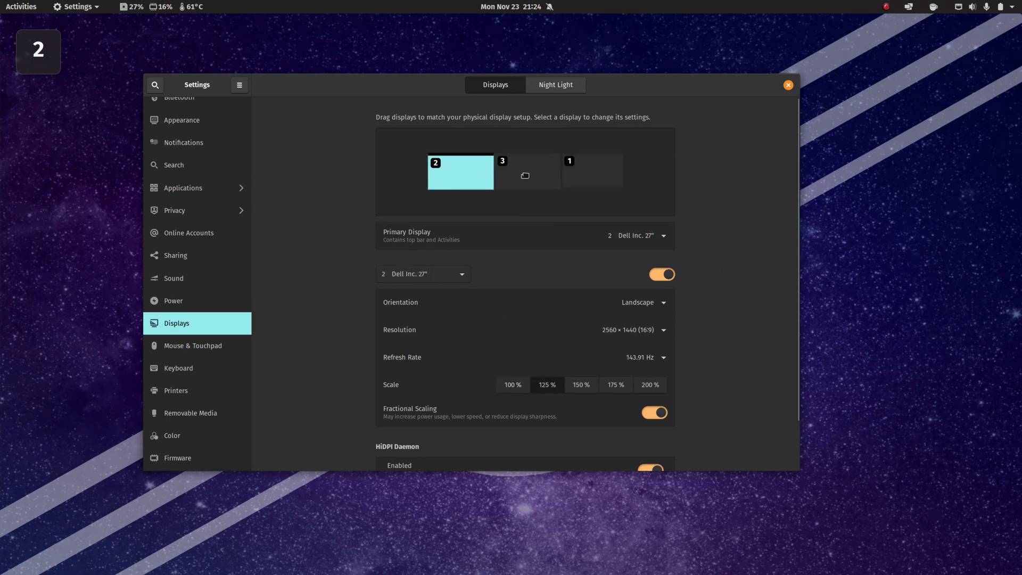
left_click_drag(524, 175, 597, 178)
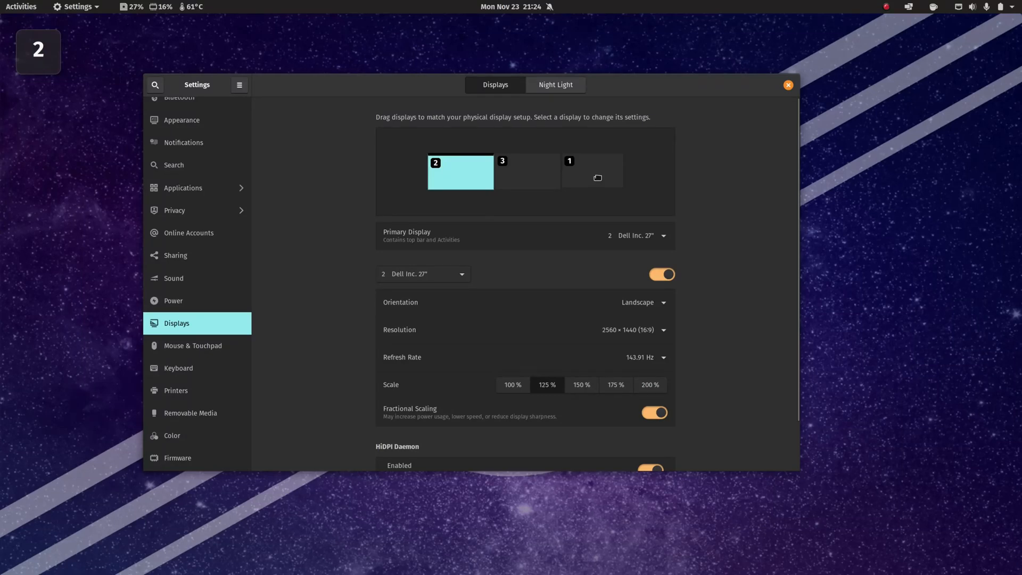
mouse_move(806, 266)
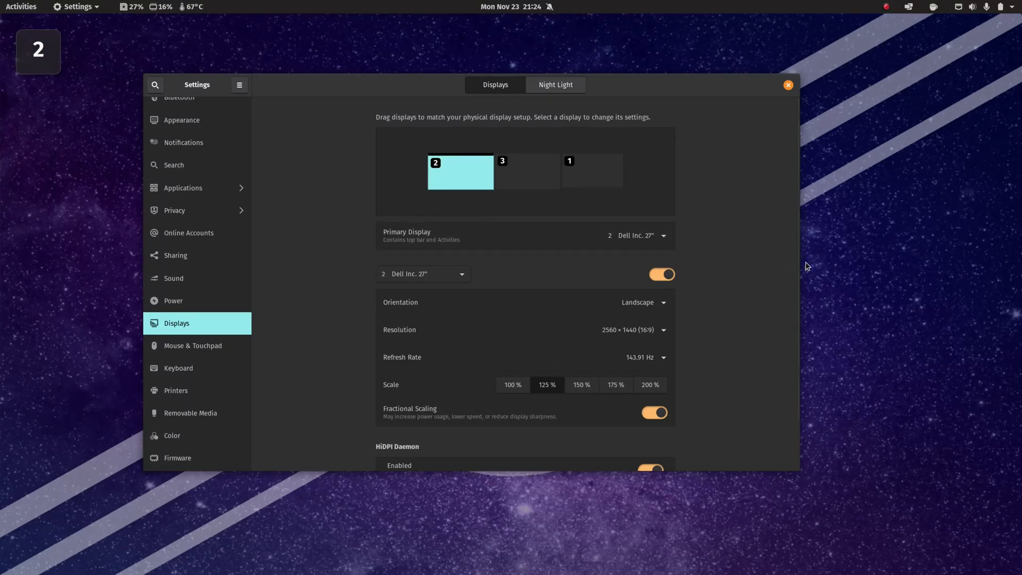
left_click(172, 436)
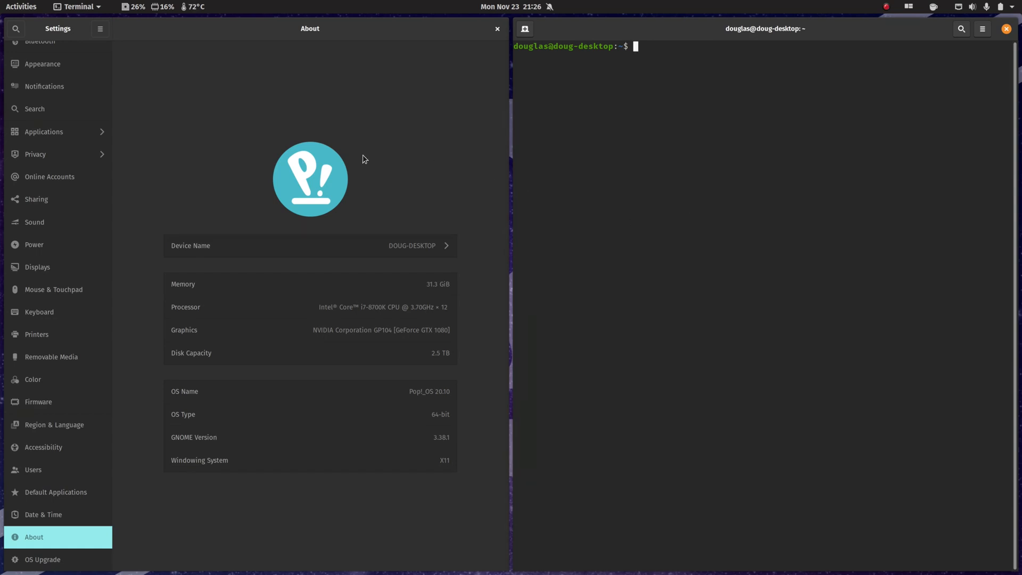
mouse_move(440, 129)
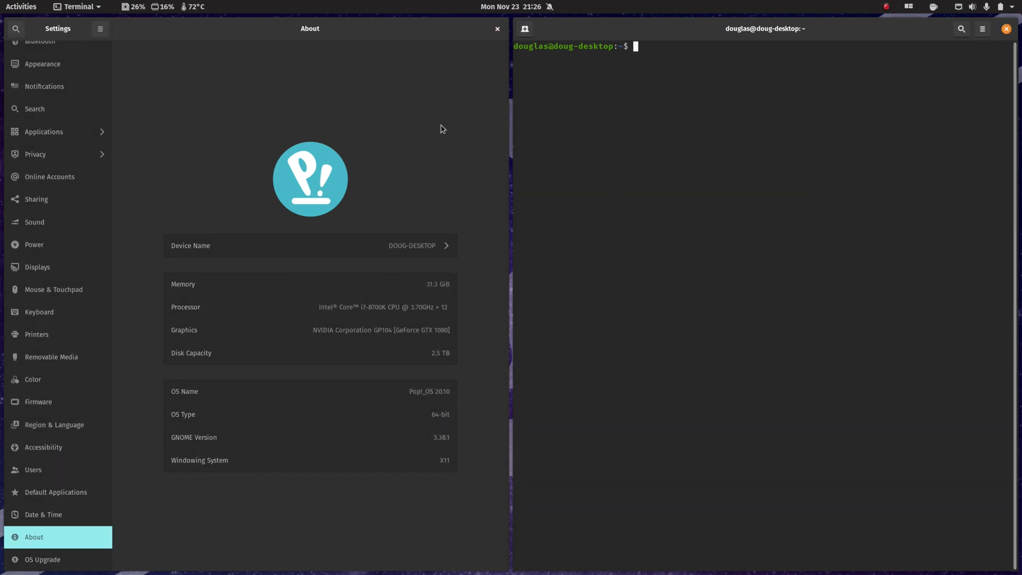
mouse_move(620, 217)
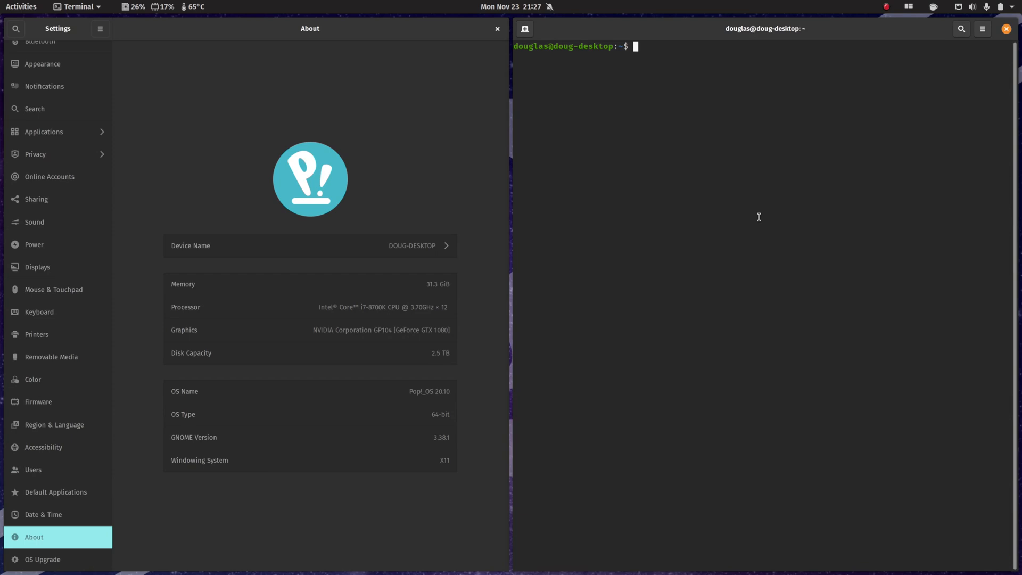
mouse_move(873, 129)
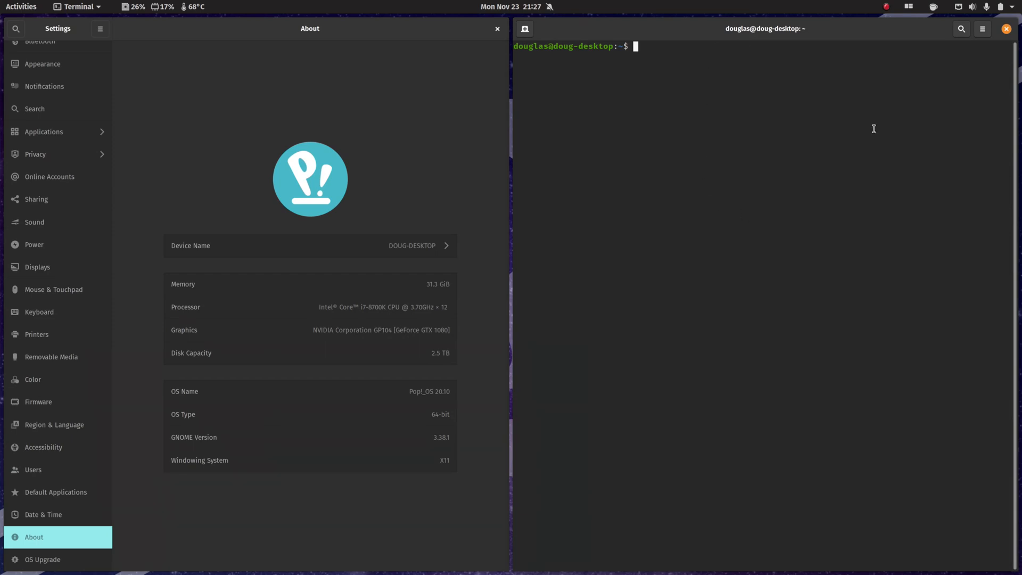
mouse_move(836, 164)
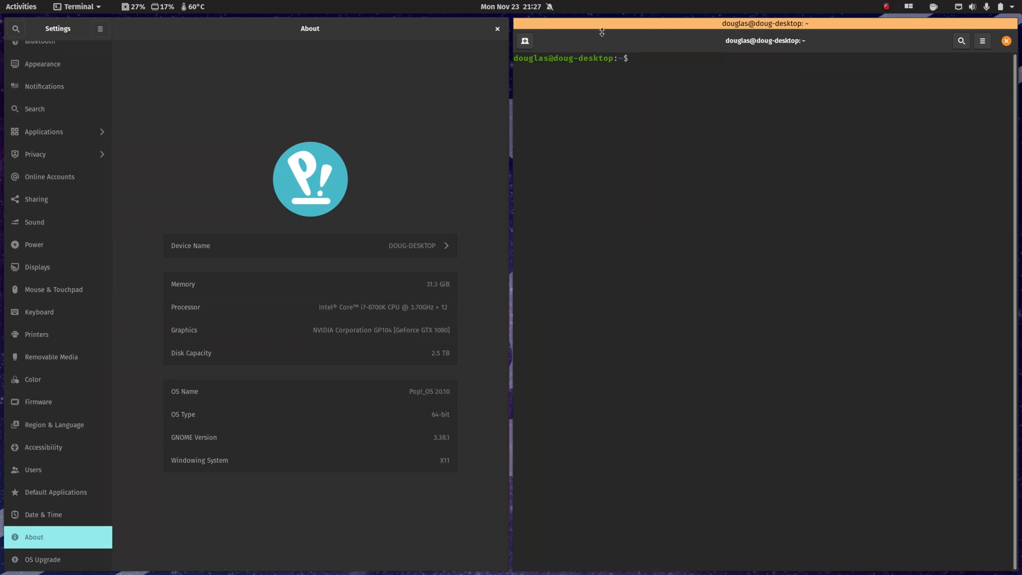
mouse_move(842, 28)
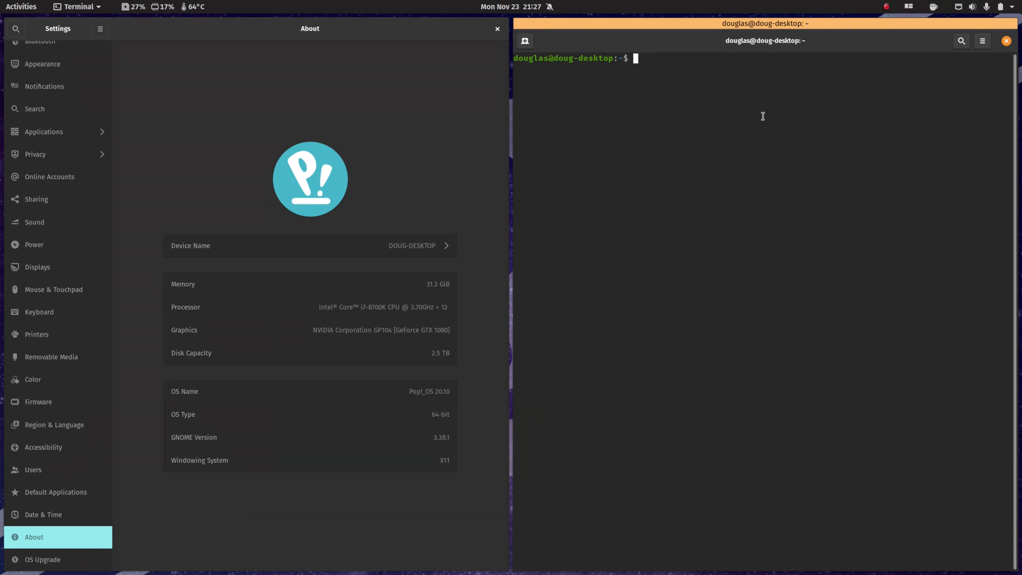
- Add two more terminals to the stack and switch between its three tabs
left_click(525, 41)
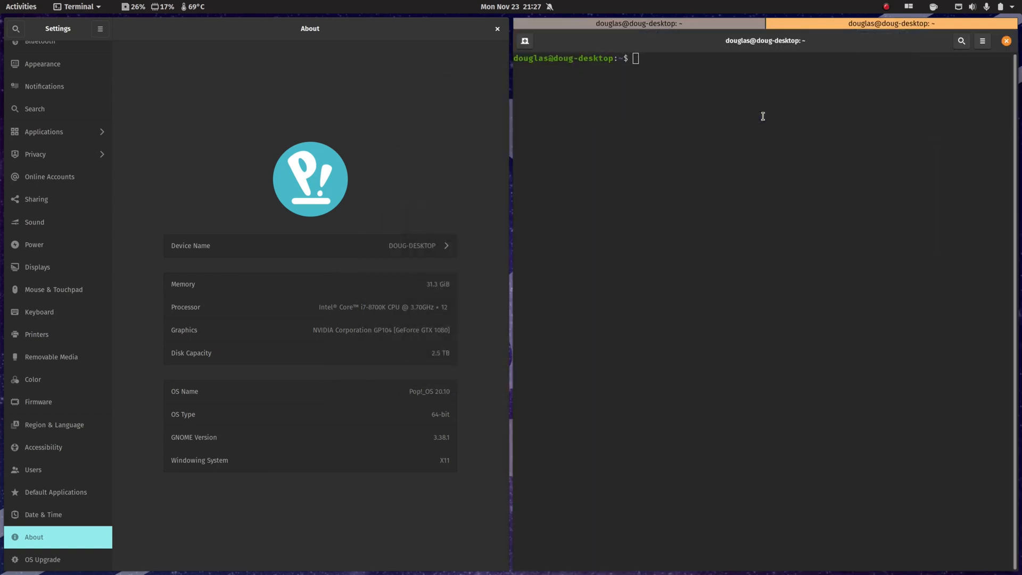
left_click(525, 40)
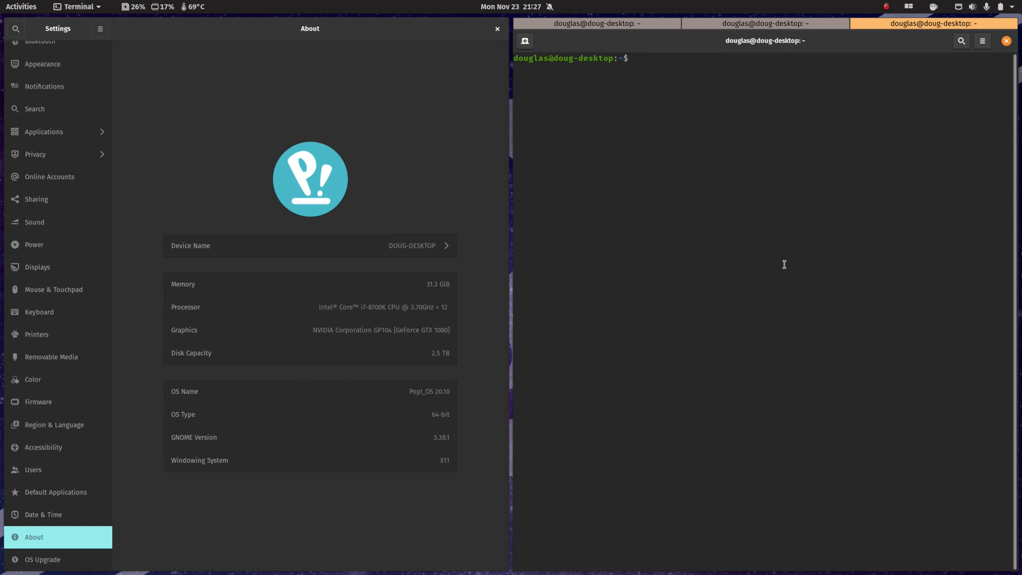
mouse_move(737, 309)
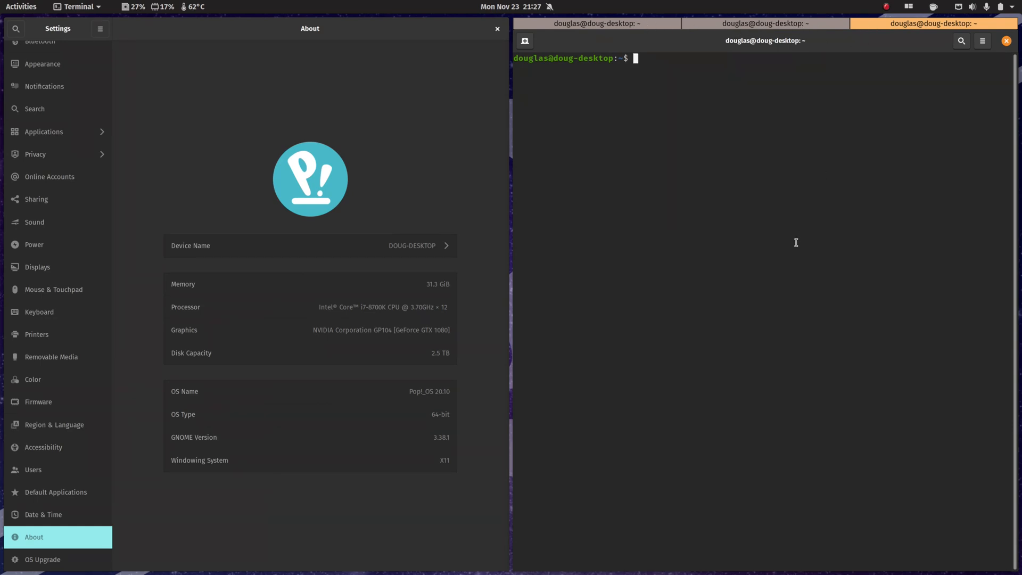
mouse_move(763, 4)
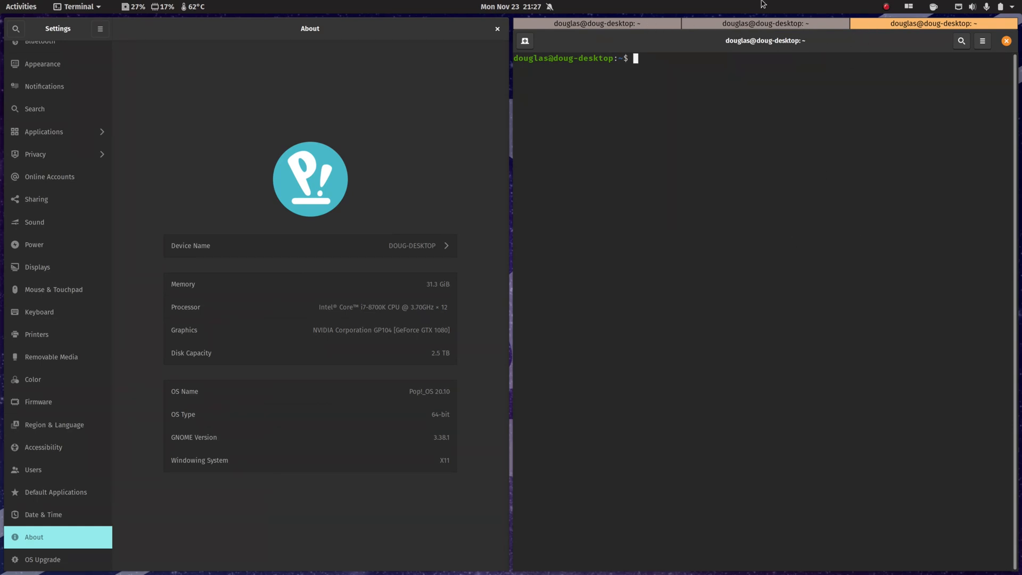
left_click(763, 24)
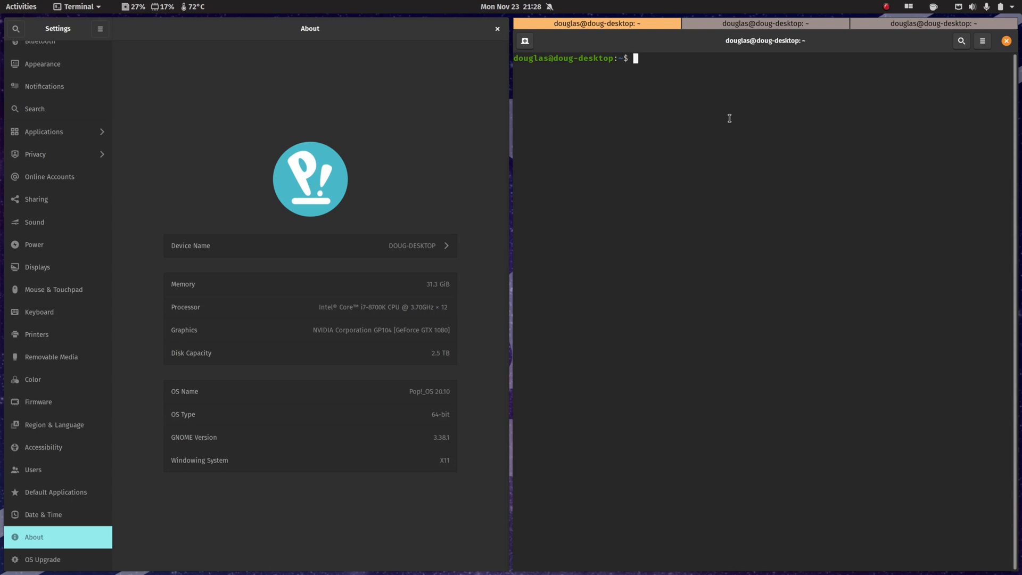
left_click(932, 23)
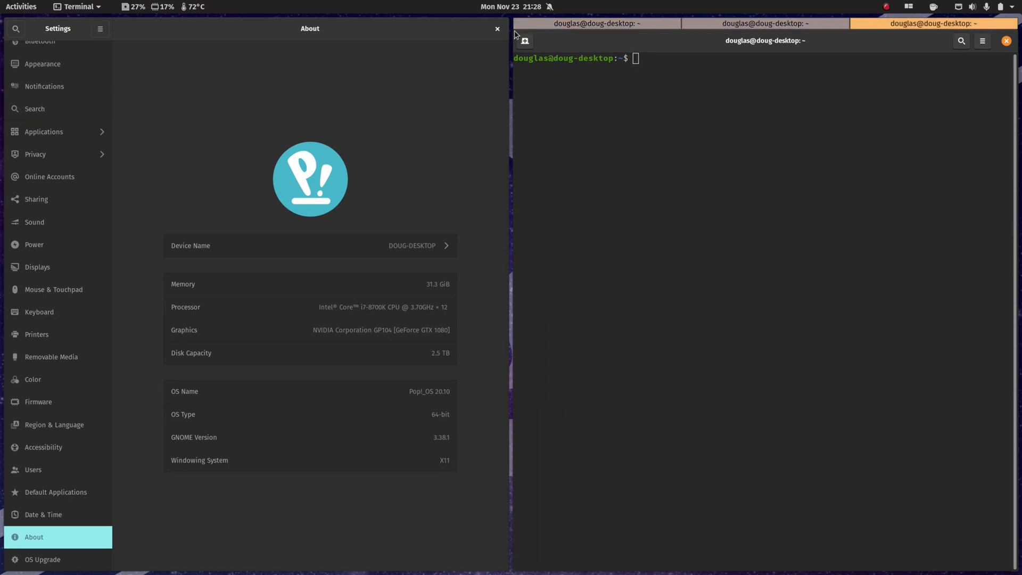
left_click(763, 24)
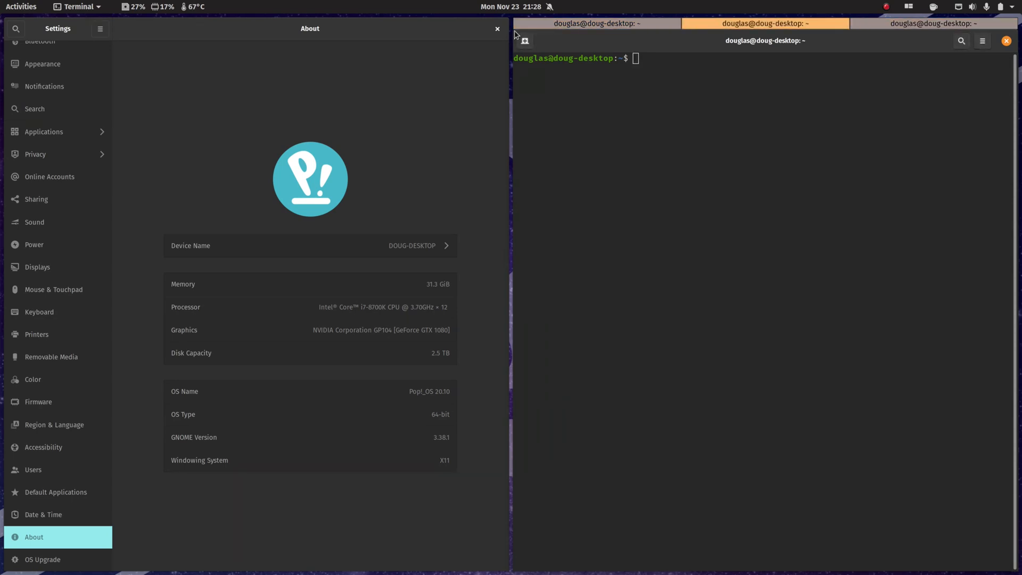
left_click(936, 23)
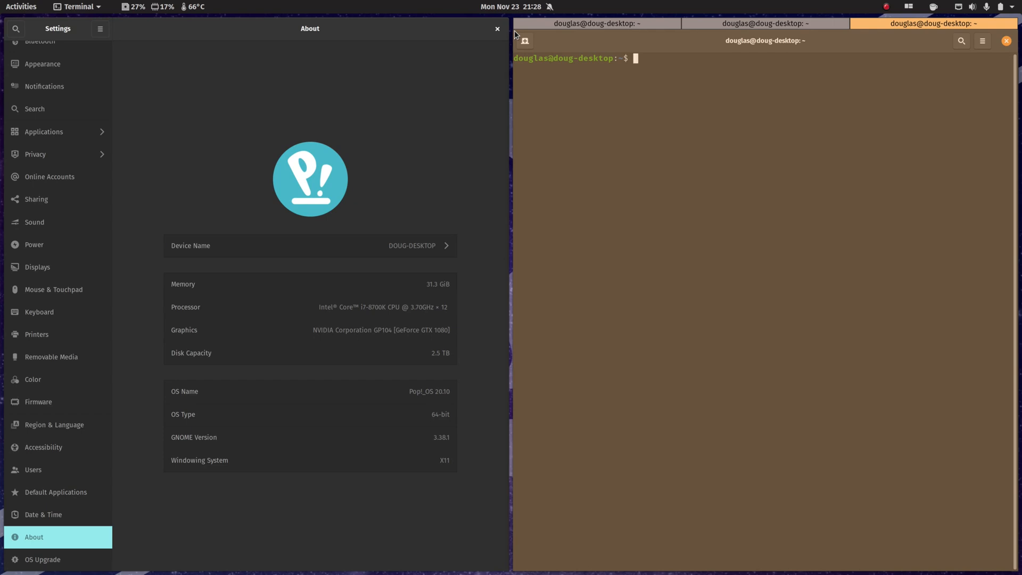
mouse_move(280, 145)
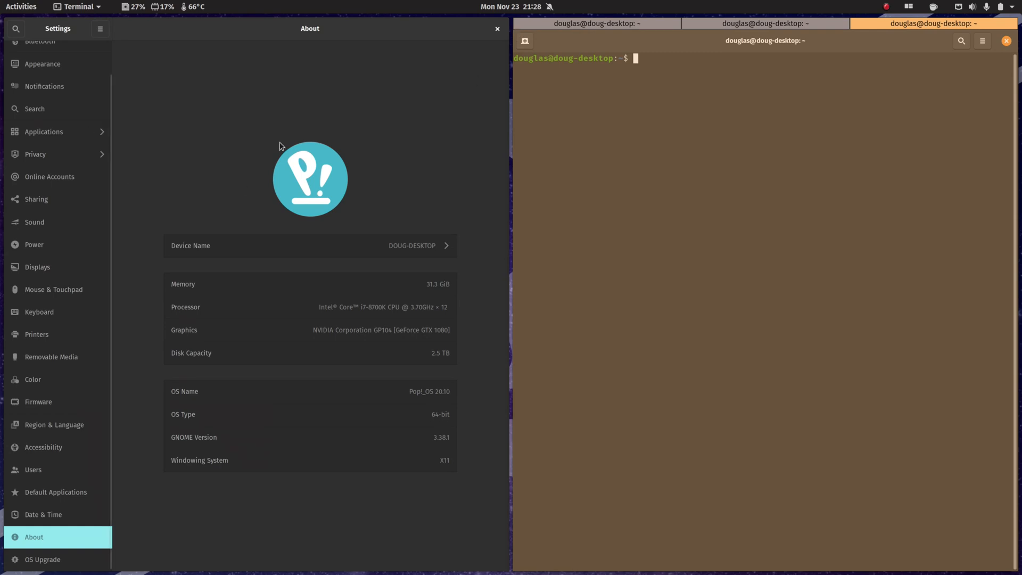
mouse_move(369, 228)
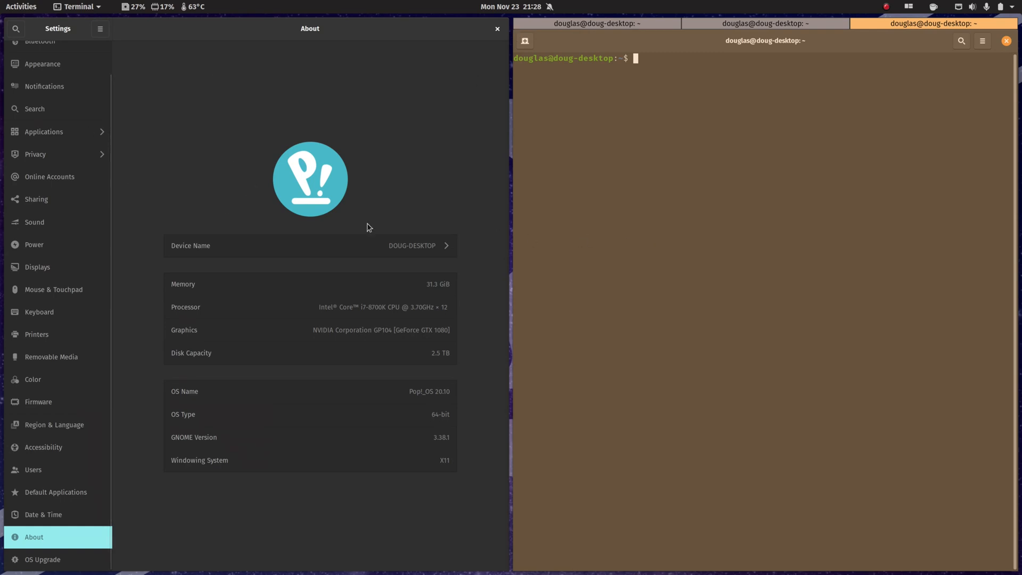
mouse_move(975, 259)
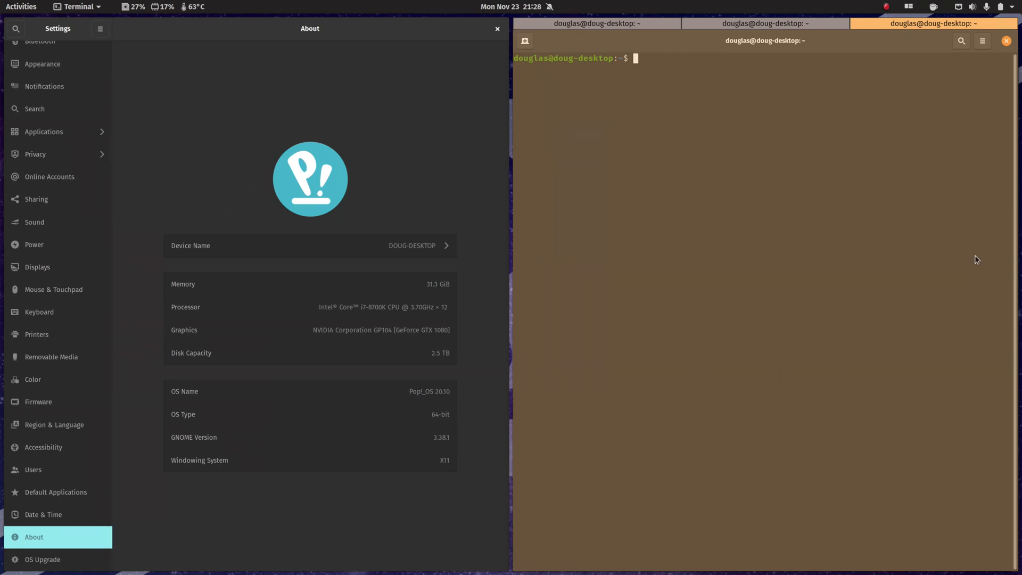
mouse_move(836, 136)
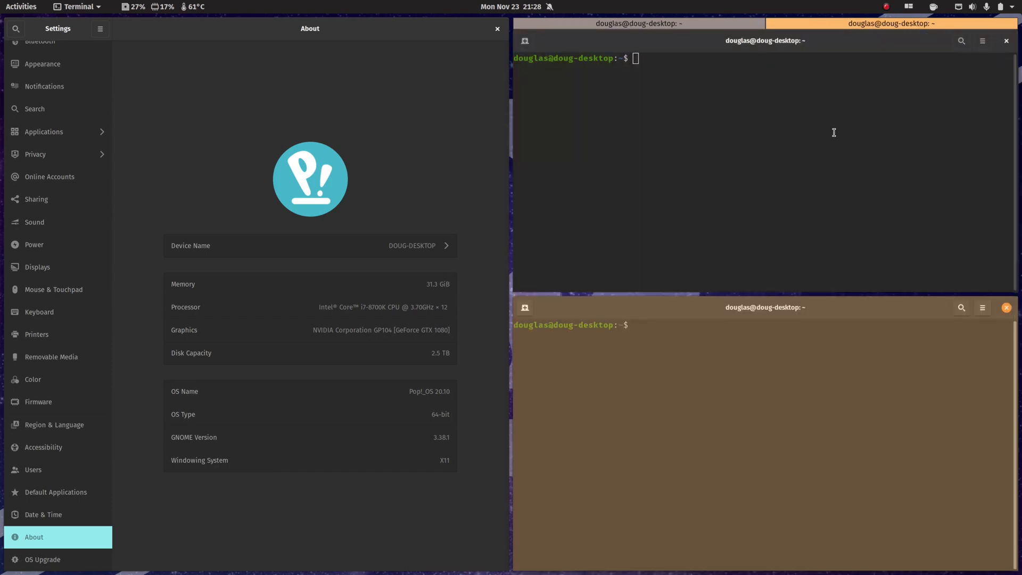
mouse_move(848, 378)
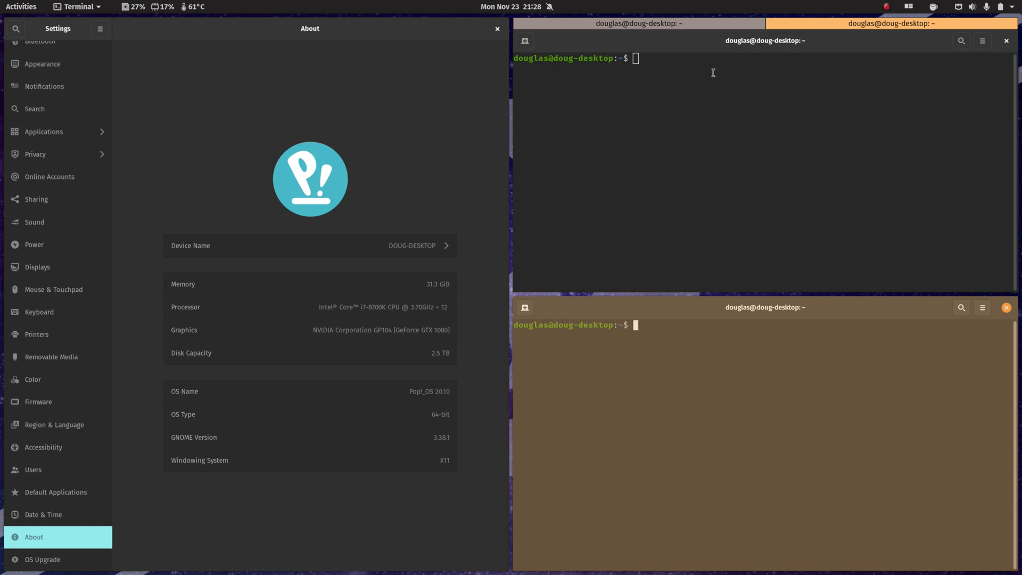
mouse_move(714, 266)
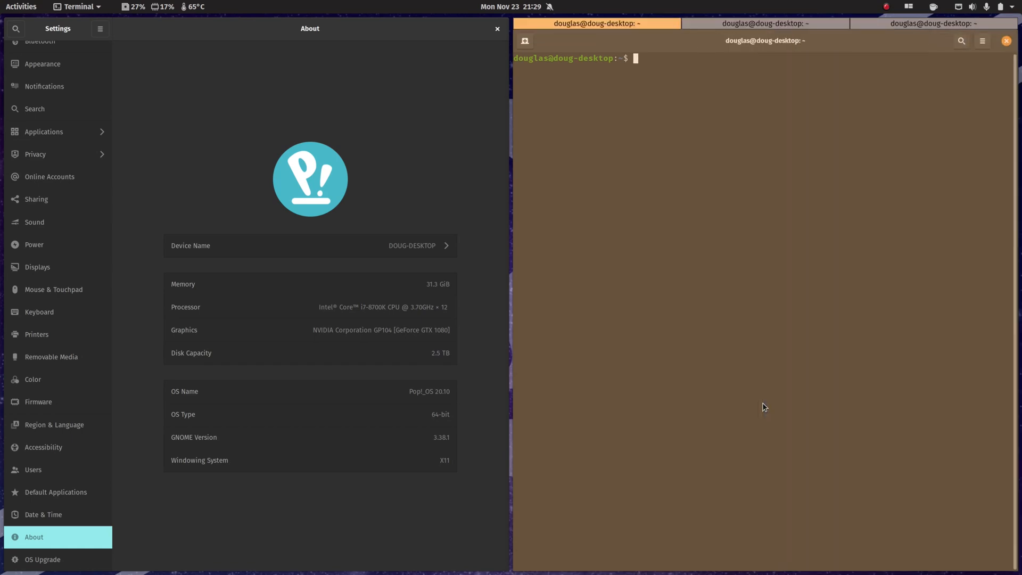
- Switch between the stacked terminal tabs and type test text 'ads;lkfjas;lkdf' at a prompt
left_click(764, 23)
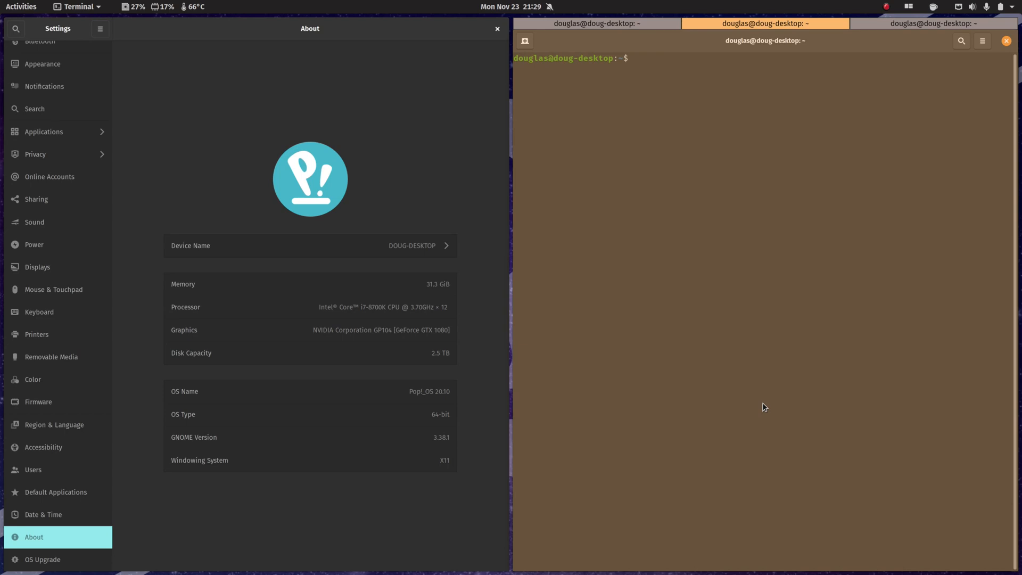
left_click(933, 23)
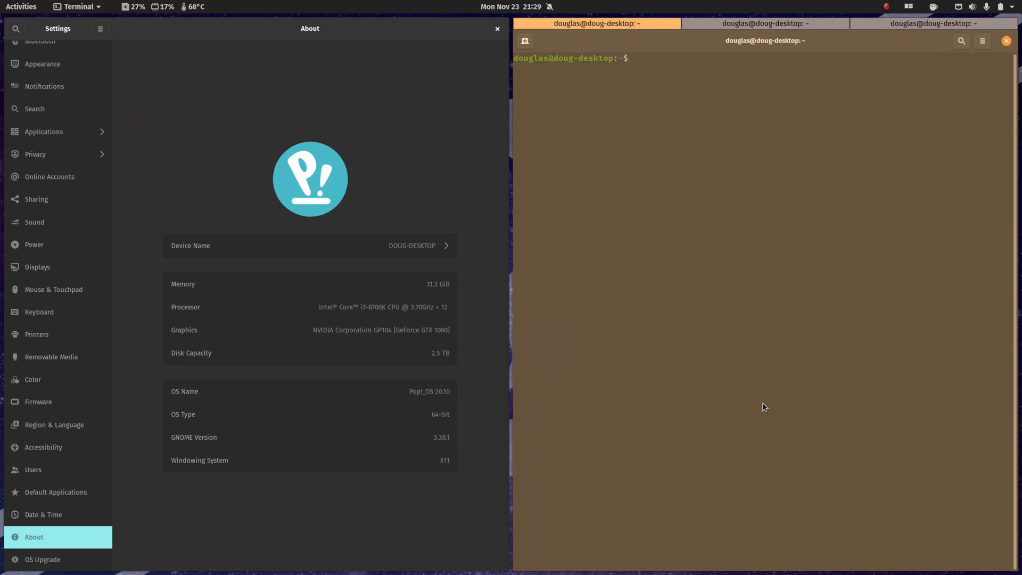
type("ads;lkfjas;lkdf")
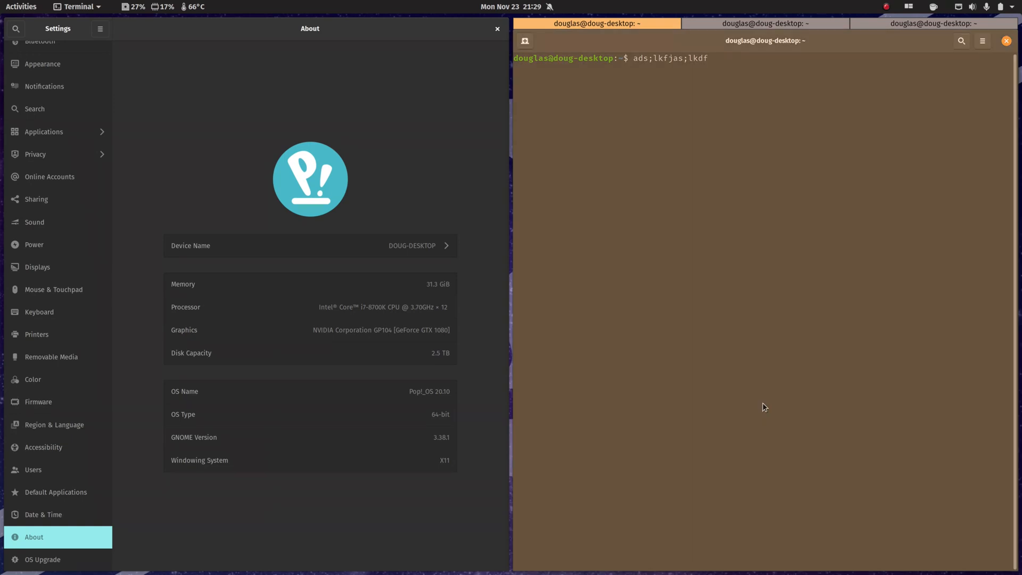
left_click(932, 23)
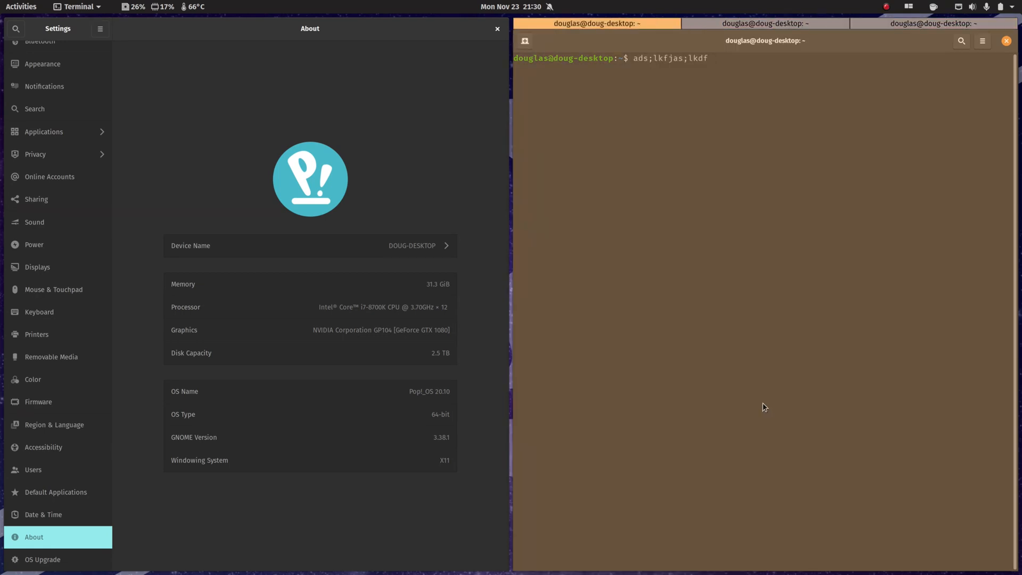
left_click(764, 23)
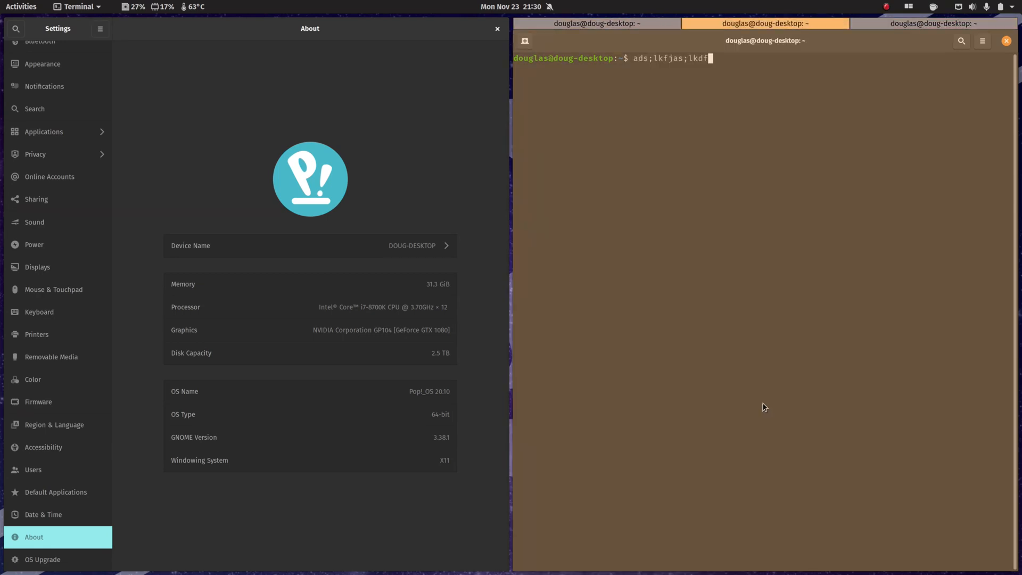
left_click(934, 23)
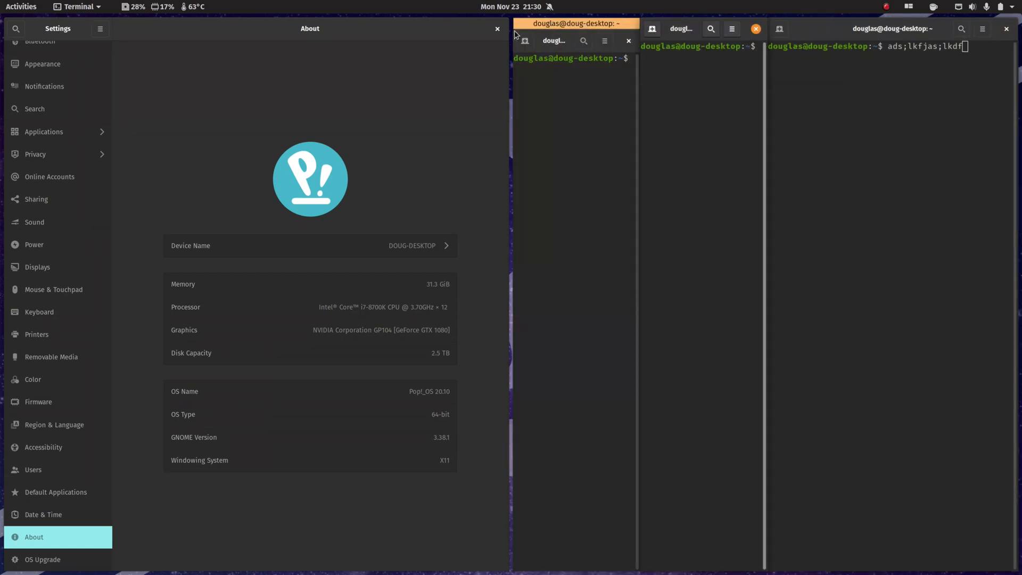
mouse_move(842, 78)
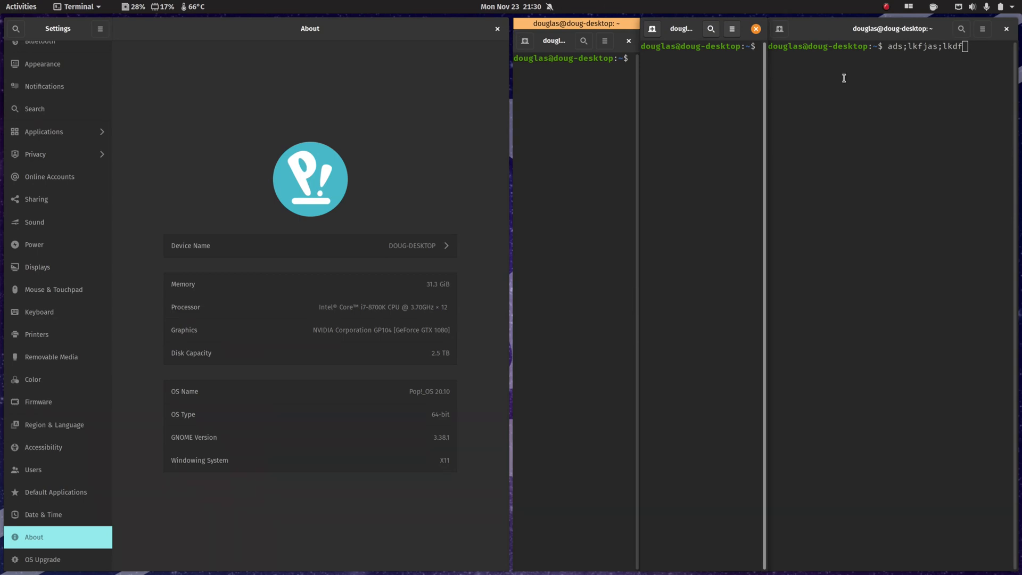
mouse_move(586, 130)
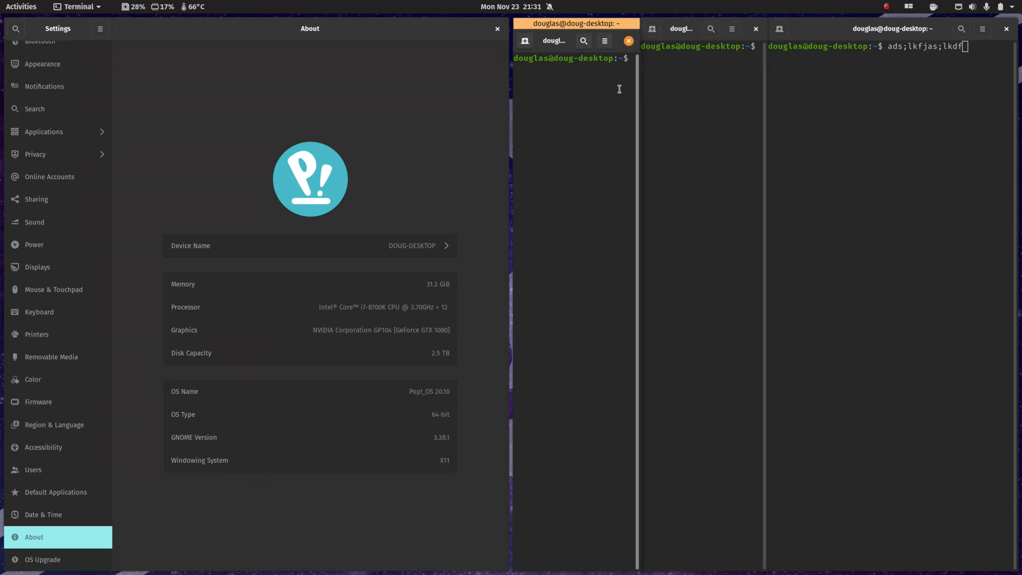
mouse_move(586, 112)
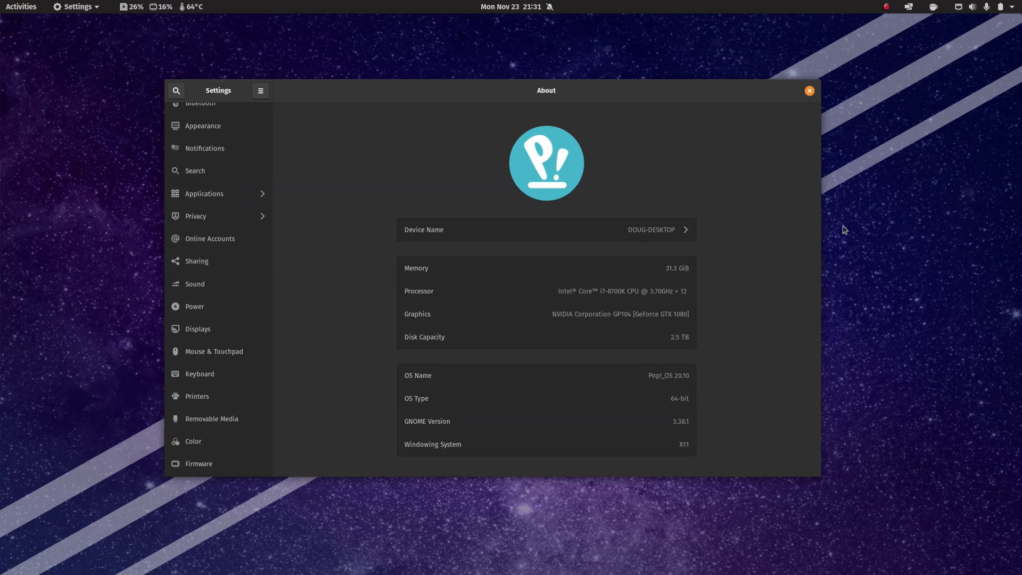
- Open the Activities overview showing the dock, workspaces and the Settings window
left_click(21, 7)
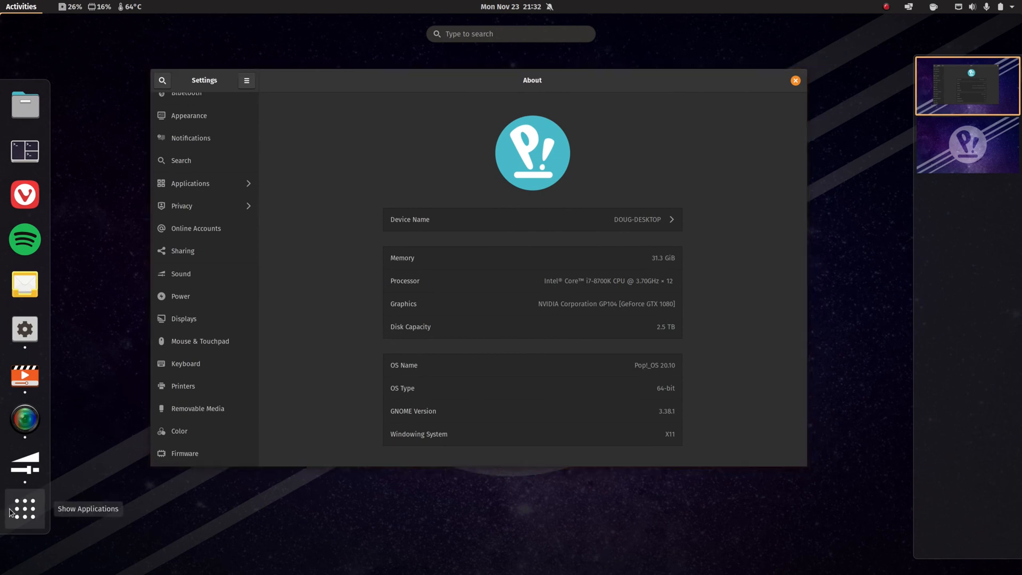
- Show the application grid and scroll through its pages of LSP plugin launchers
left_click(25, 508)
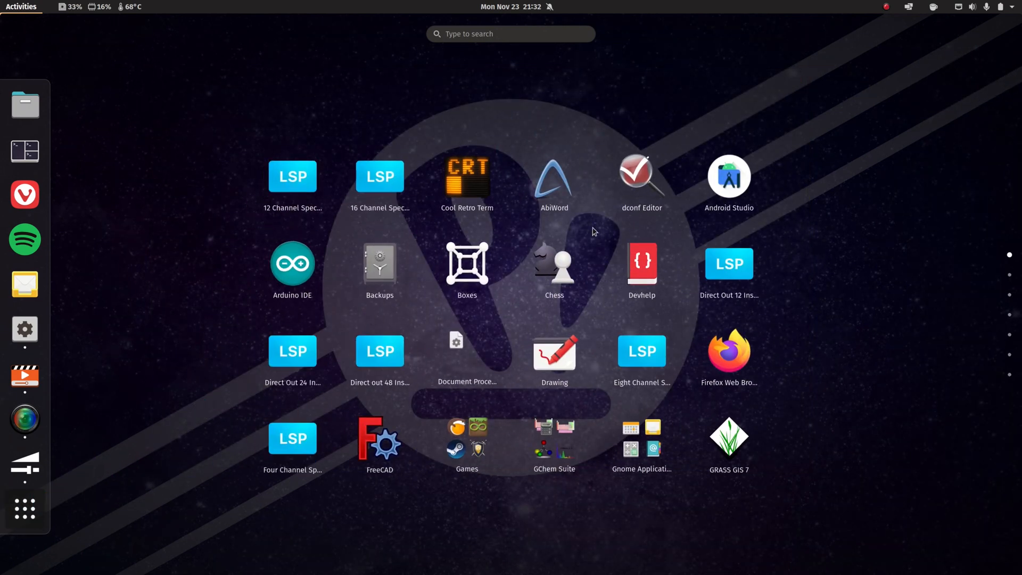
mouse_move(292, 264)
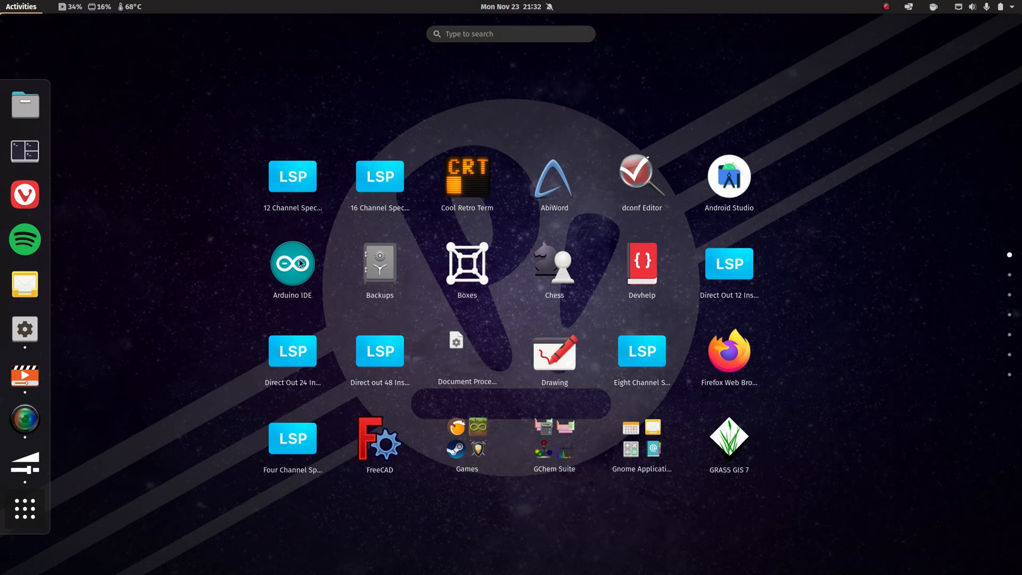
mouse_move(394, 344)
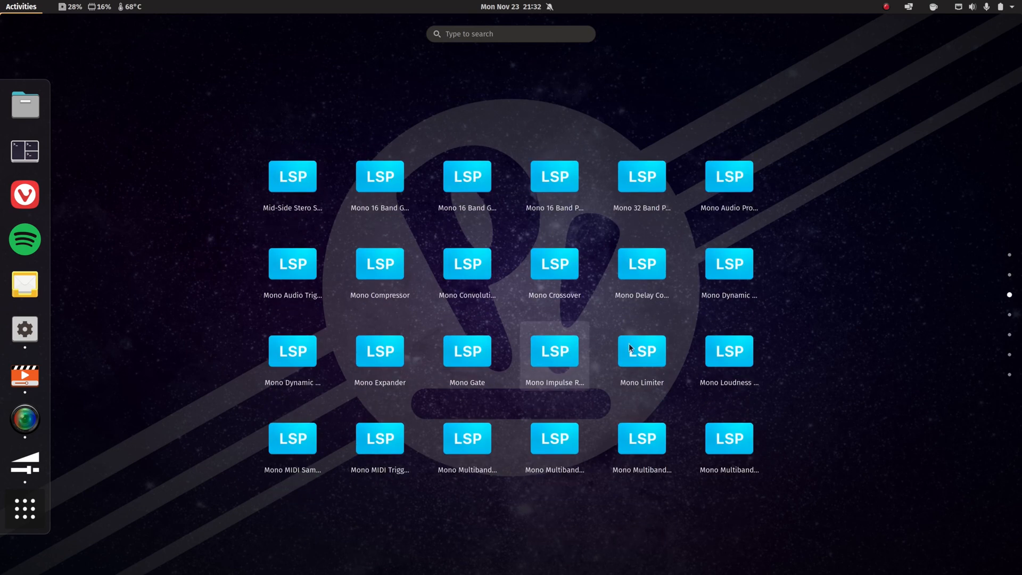
scroll("down", 3)
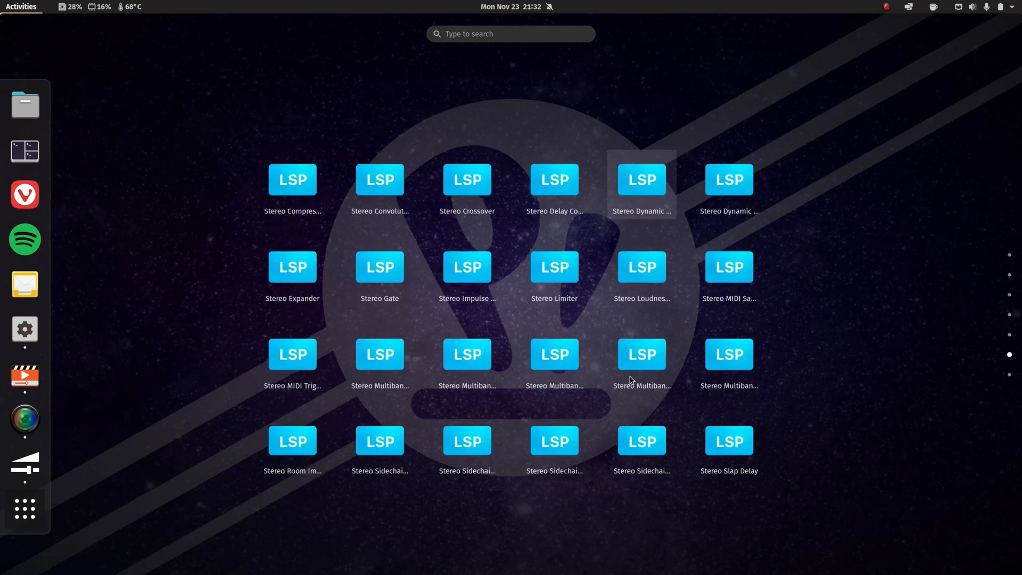
scroll("down", 3)
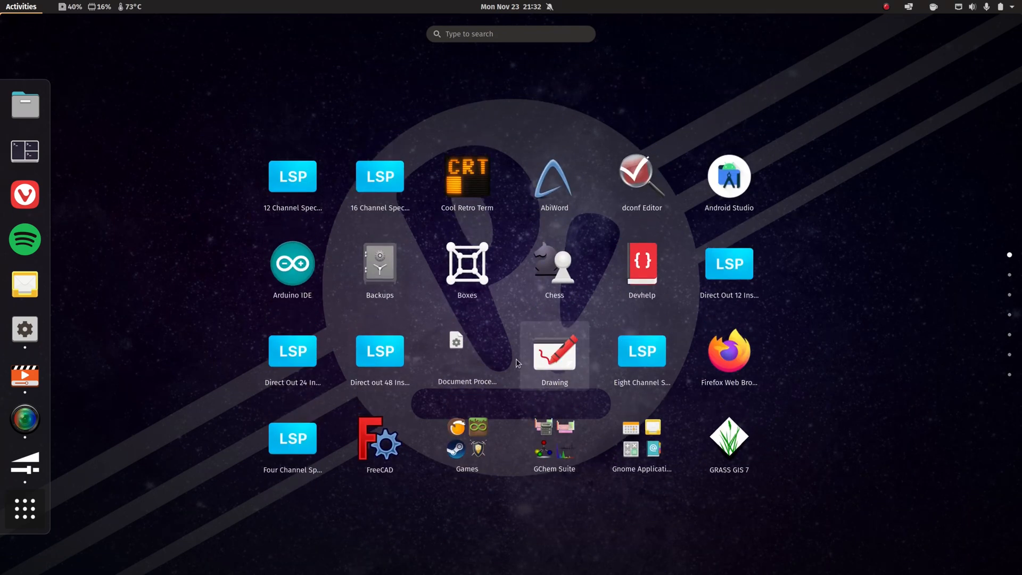
mouse_move(682, 360)
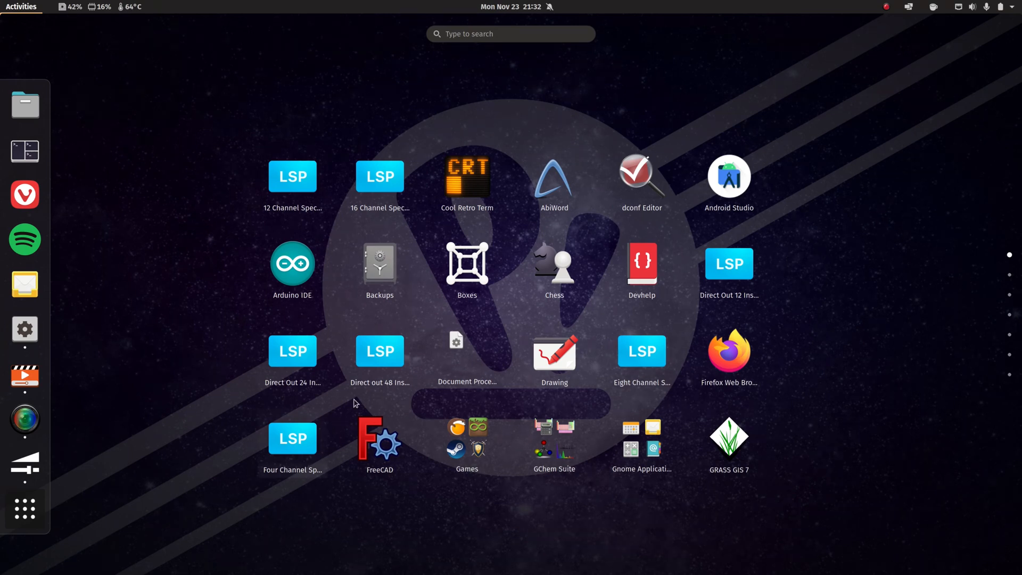
scroll("down", 3)
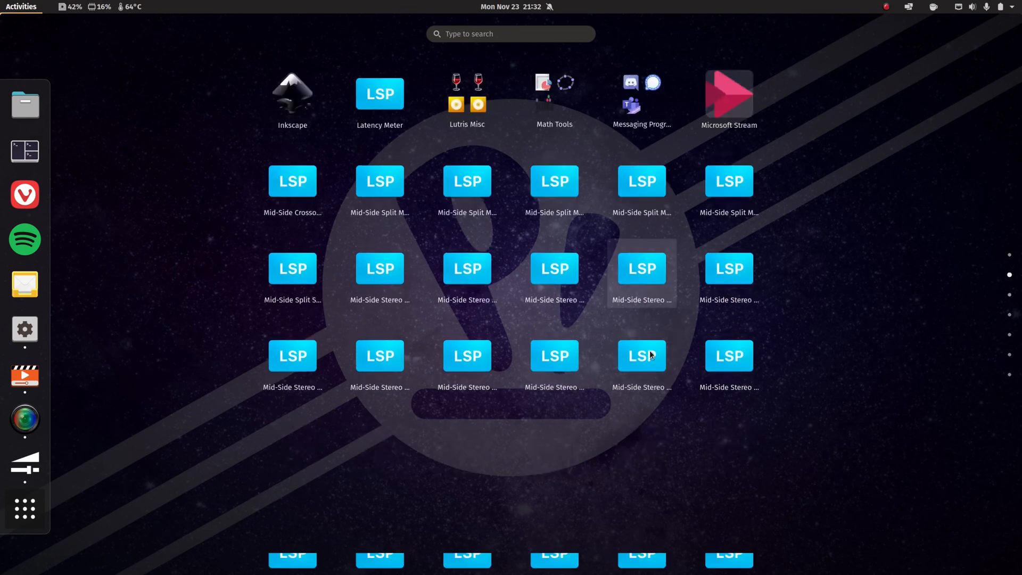
scroll("down", 3)
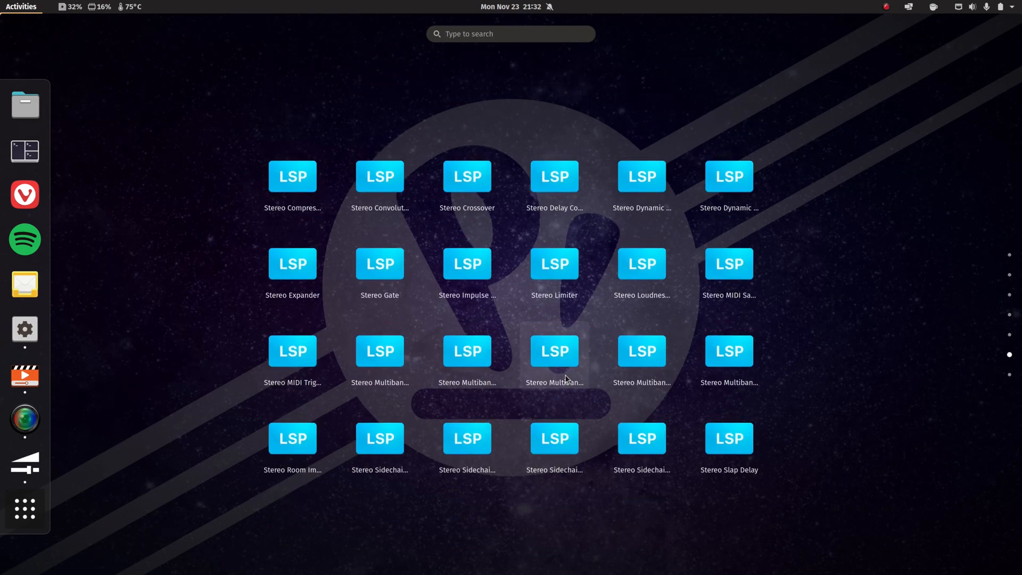
scroll("down", 3)
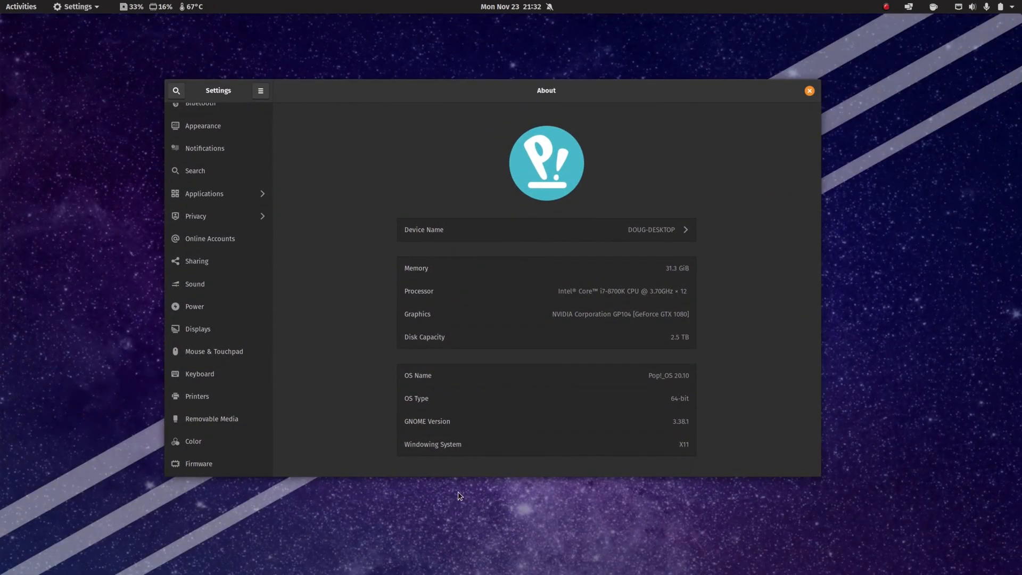
mouse_move(479, 495)
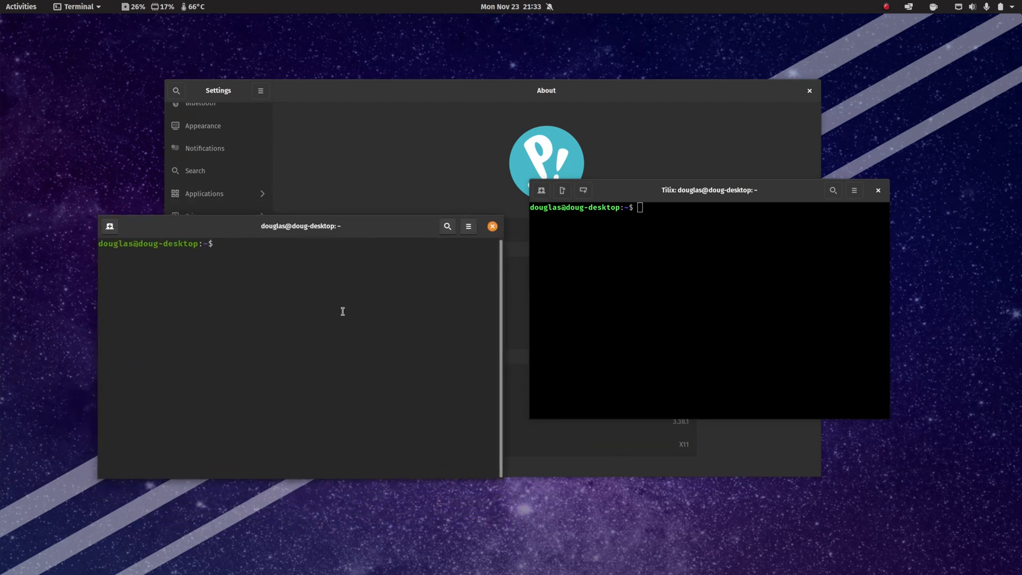
- View the Pop profile's text and colour settings in Terminal Preferences, then close them
left_click(468, 226)
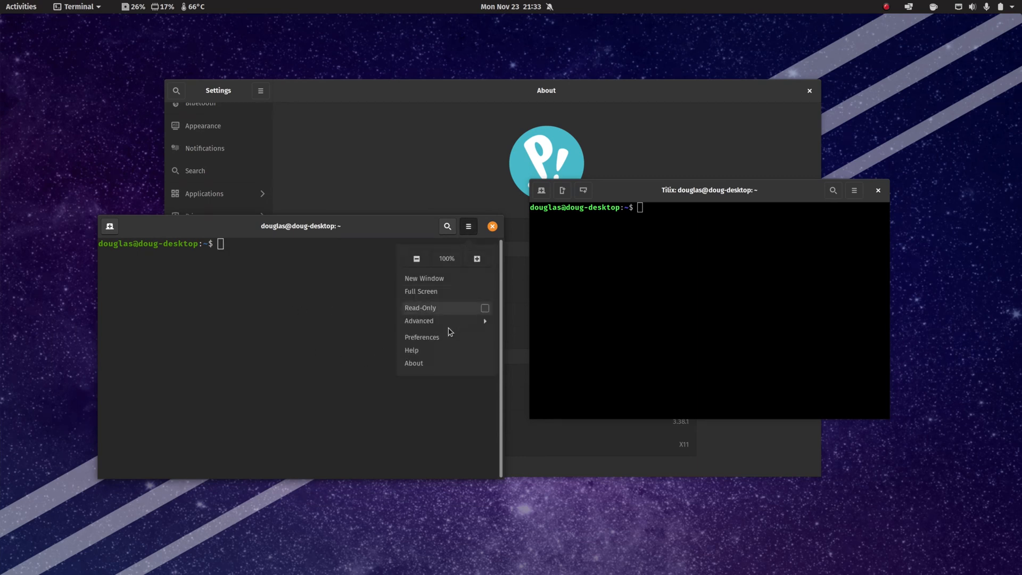
left_click(422, 336)
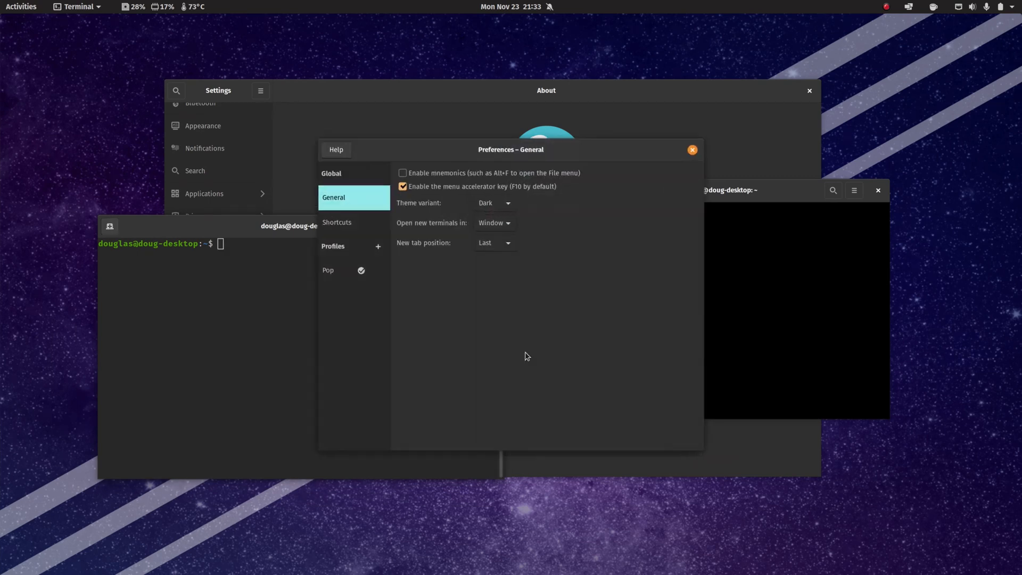
left_click(328, 269)
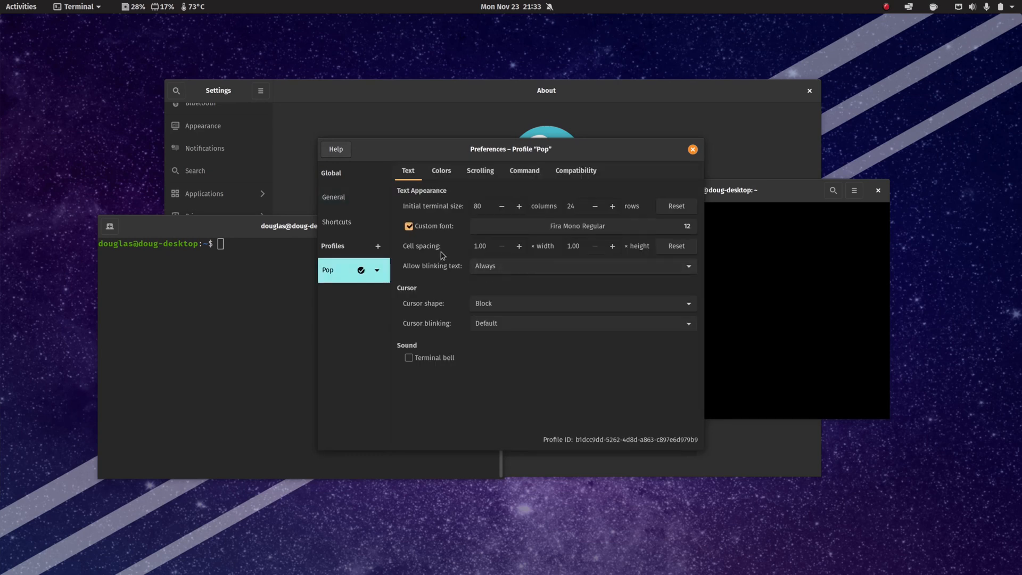
left_click(441, 170)
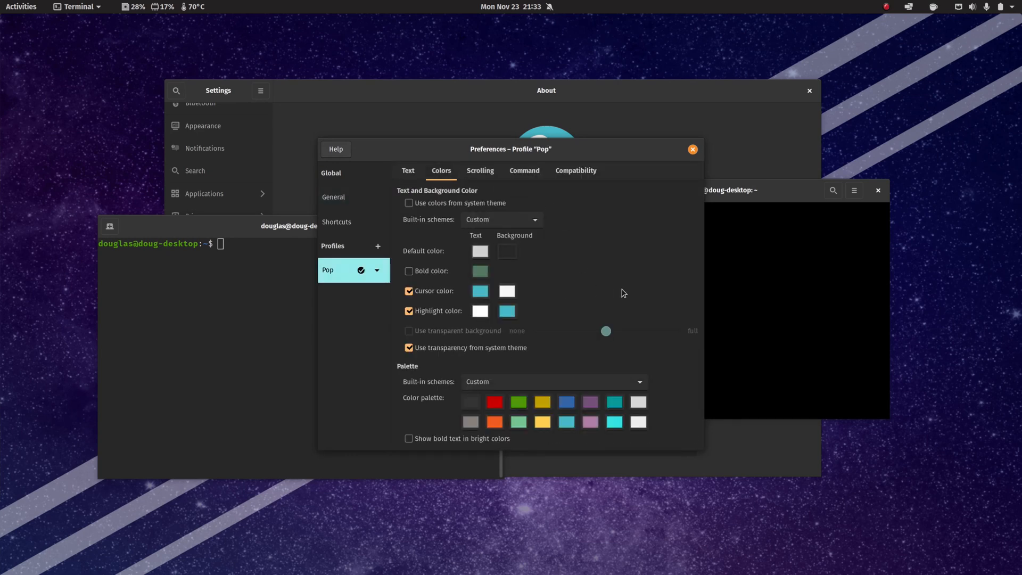
left_click(506, 251)
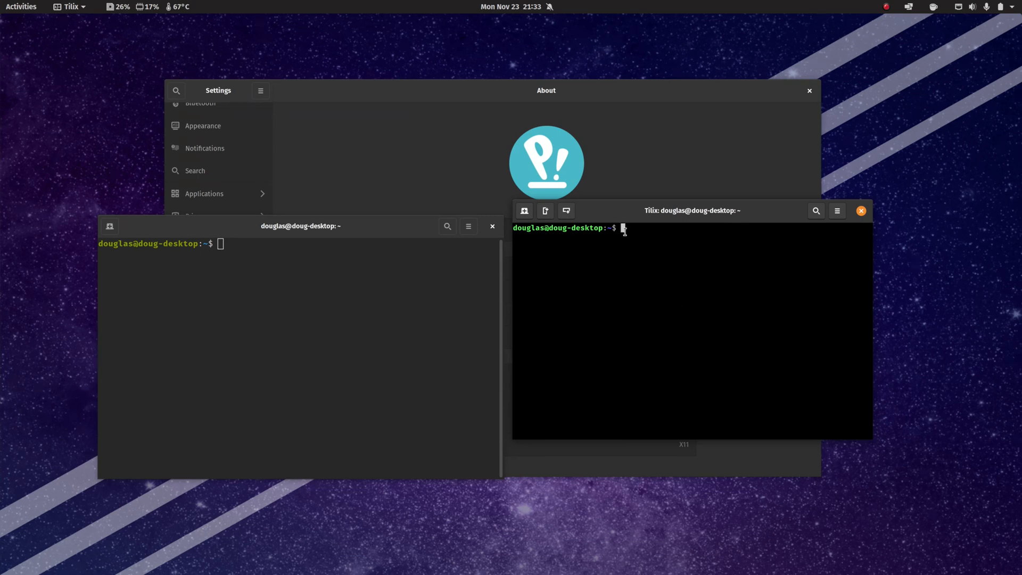
mouse_move(659, 242)
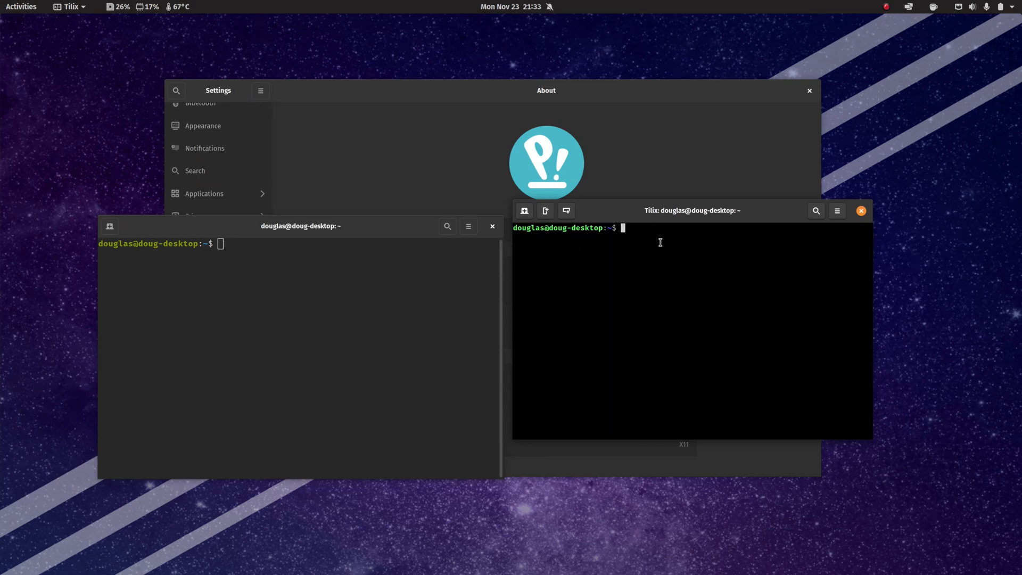
- Type test text in Tilix and drag its window beside GNOME Terminal to test snapping
type("dafadsfa")
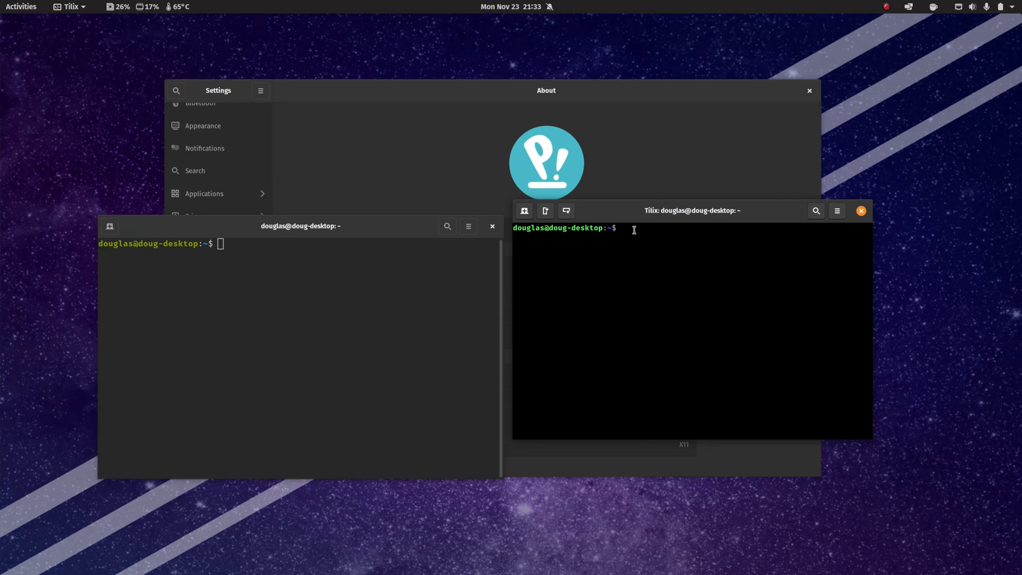
left_click_drag(690, 210, 544, 273)
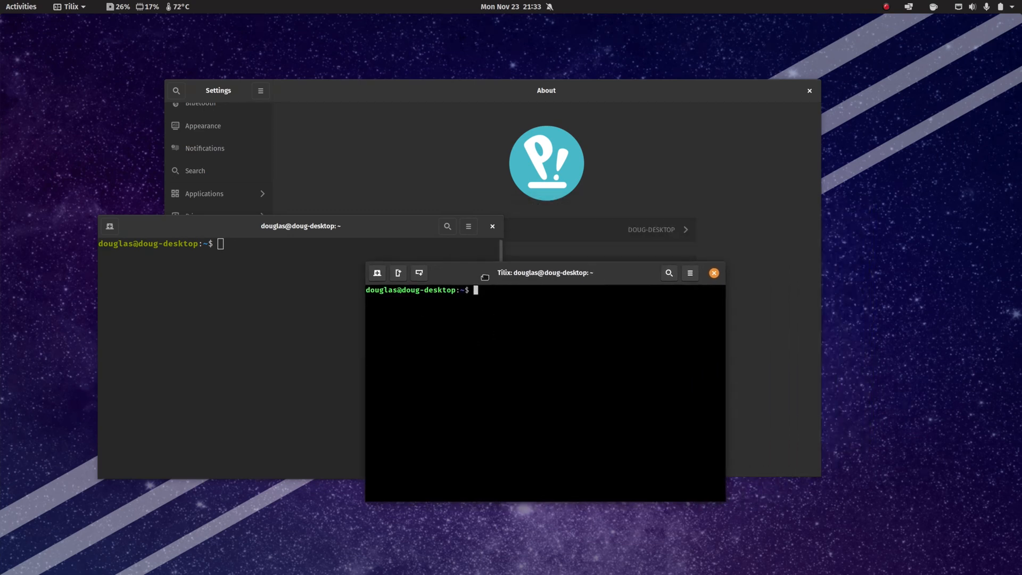
left_click_drag(546, 273, 647, 243)
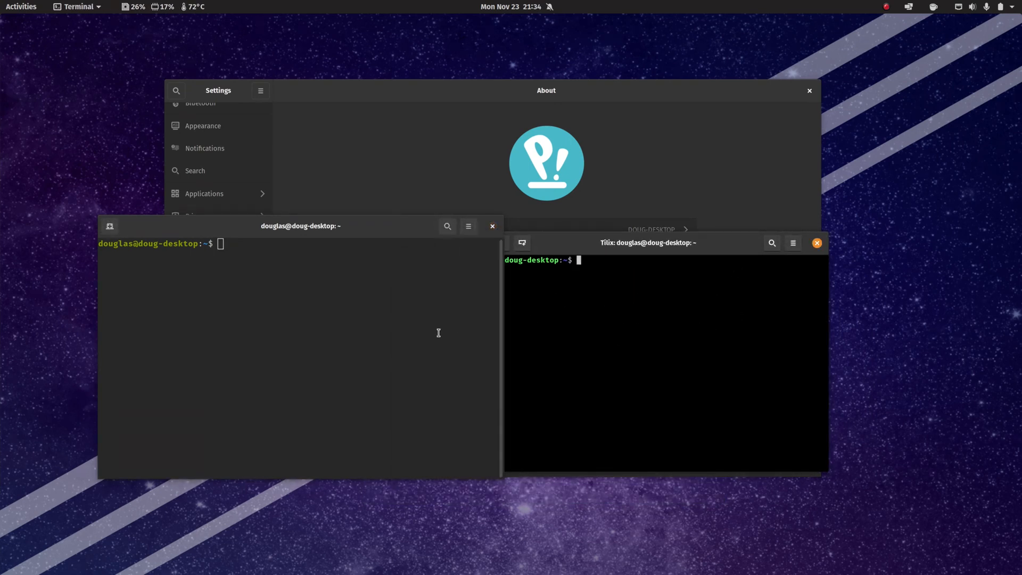
left_click(817, 243)
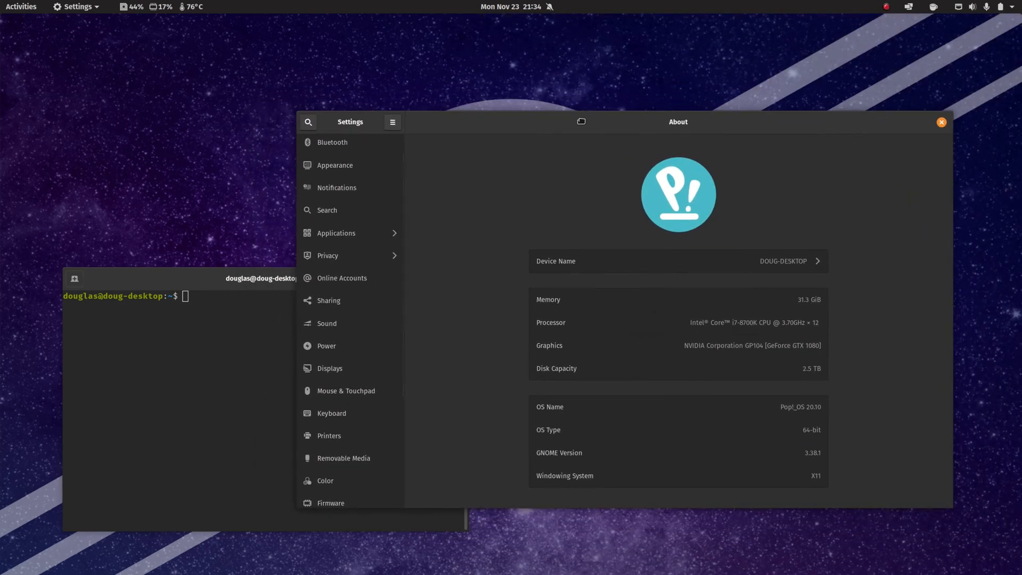
- Minimize the Settings window and bring it back from the top bar
left_click(940, 122)
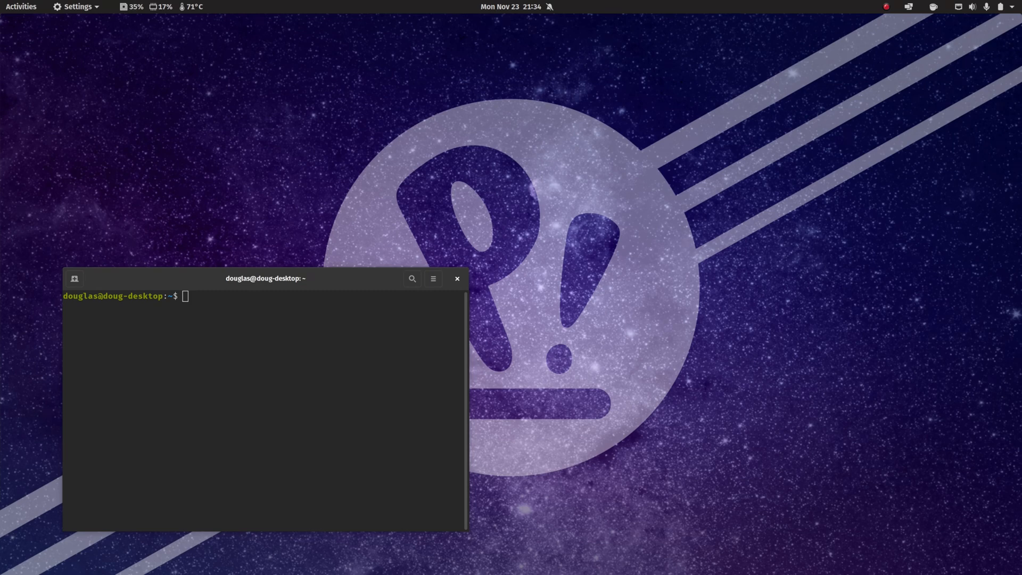
left_click(75, 6)
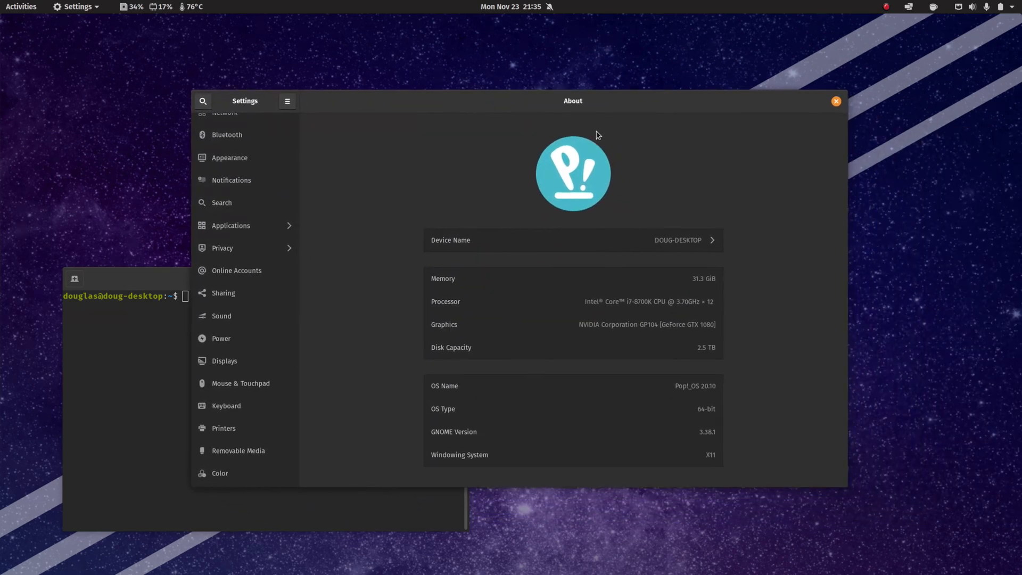
mouse_move(612, 117)
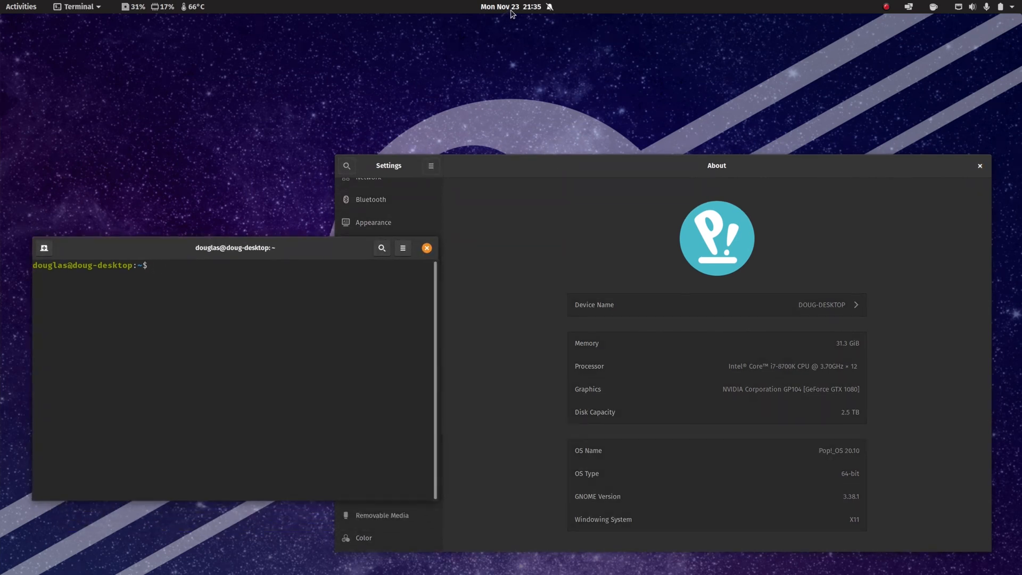
- Open the clock's notification panel and clear the updates-available notification
left_click(511, 6)
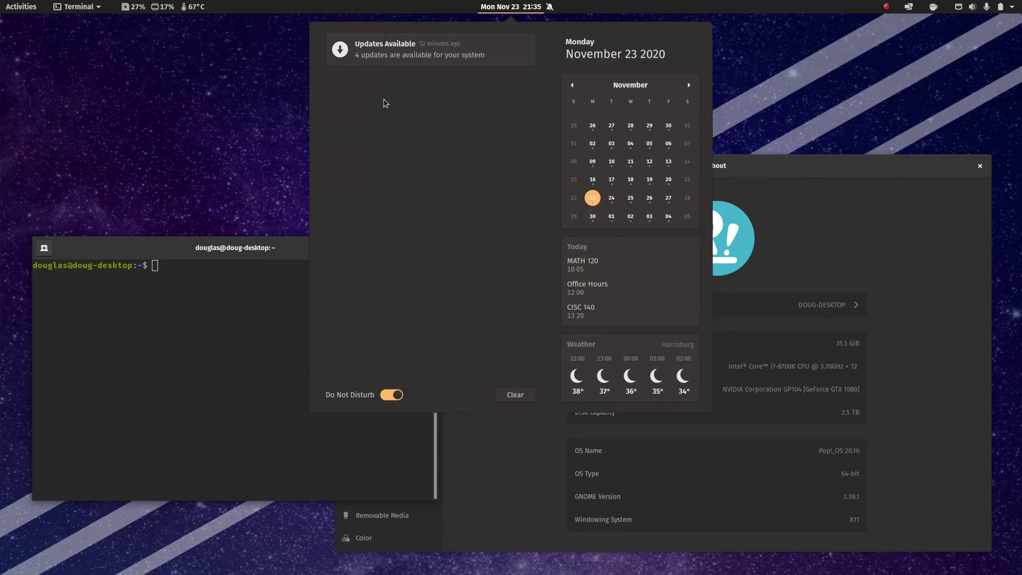
mouse_move(388, 215)
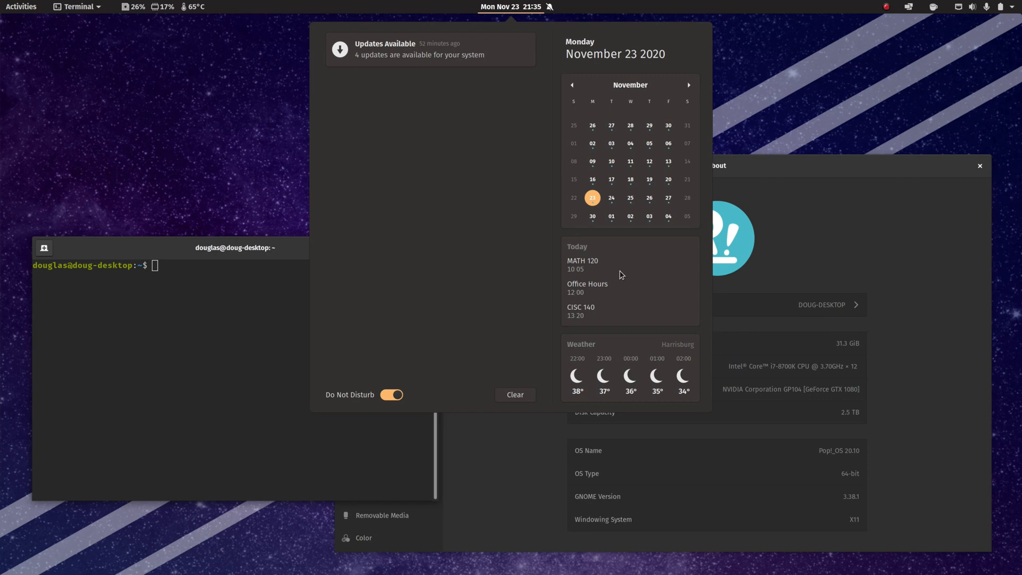
mouse_move(481, 322)
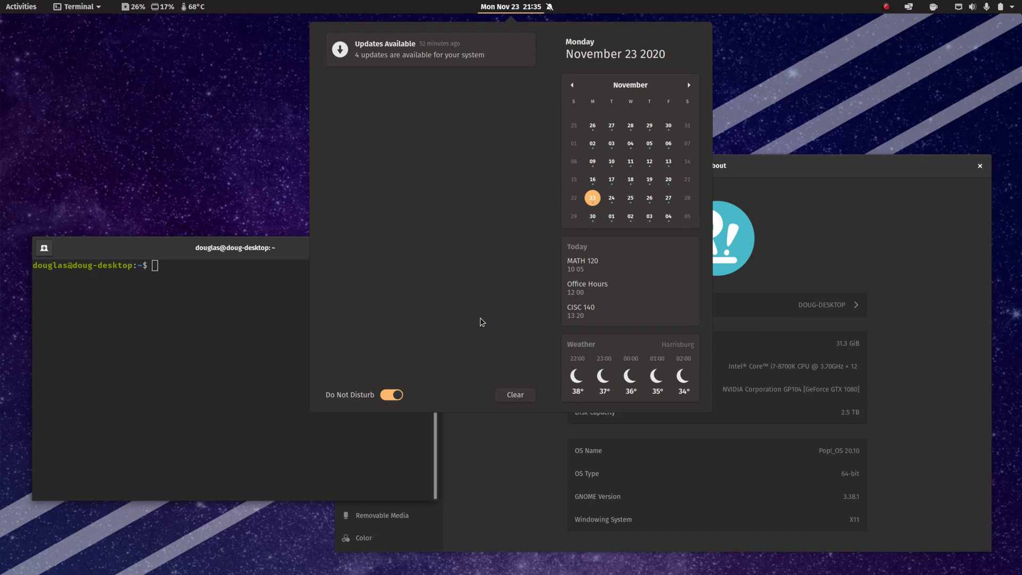
mouse_move(409, 261)
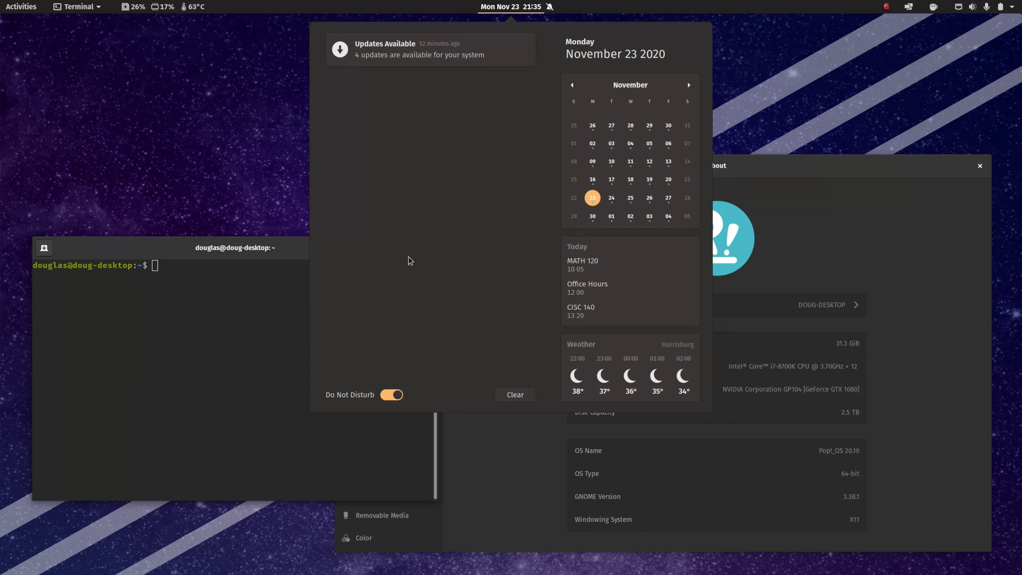
left_click(514, 395)
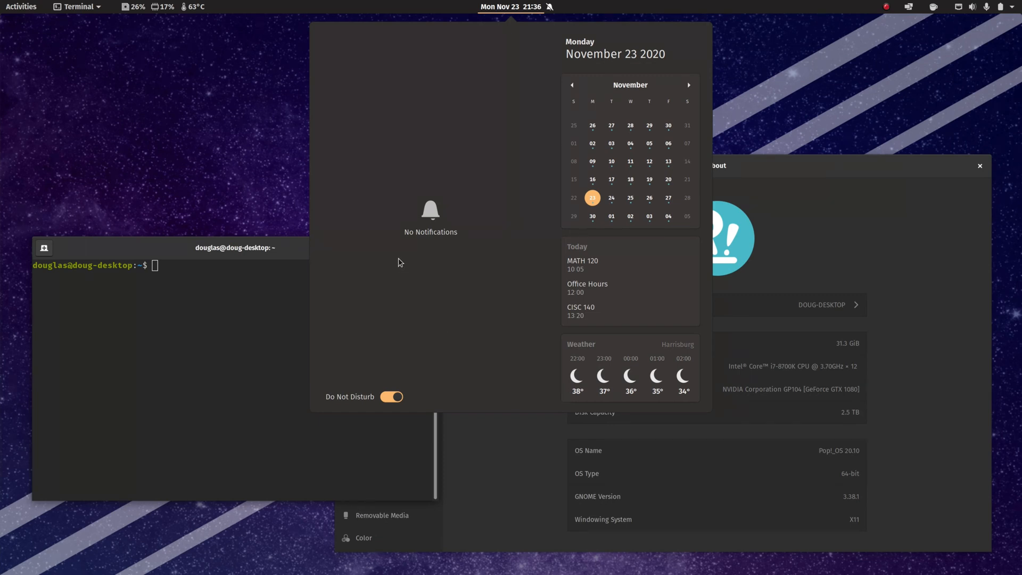
mouse_move(457, 74)
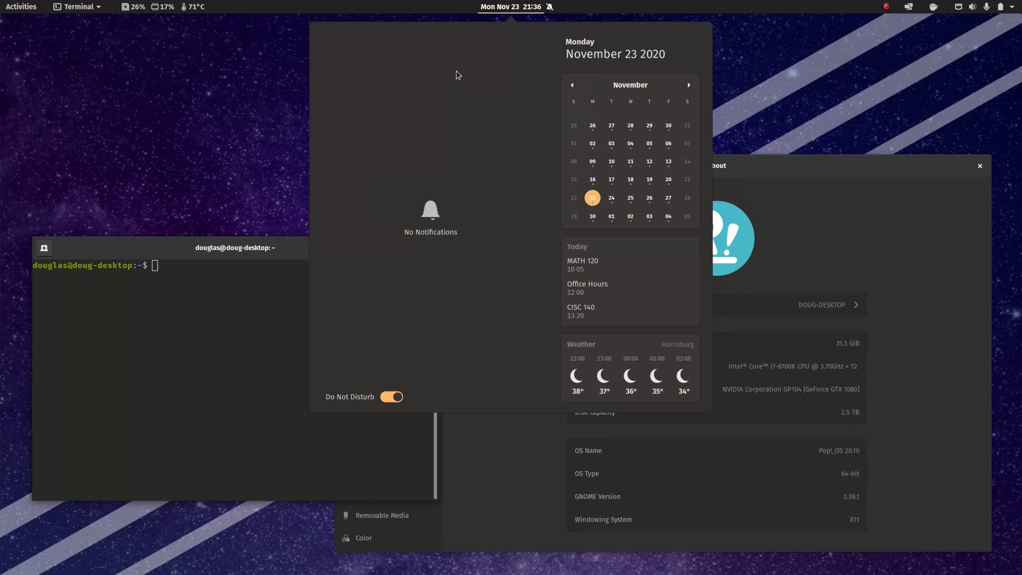
mouse_move(444, 270)
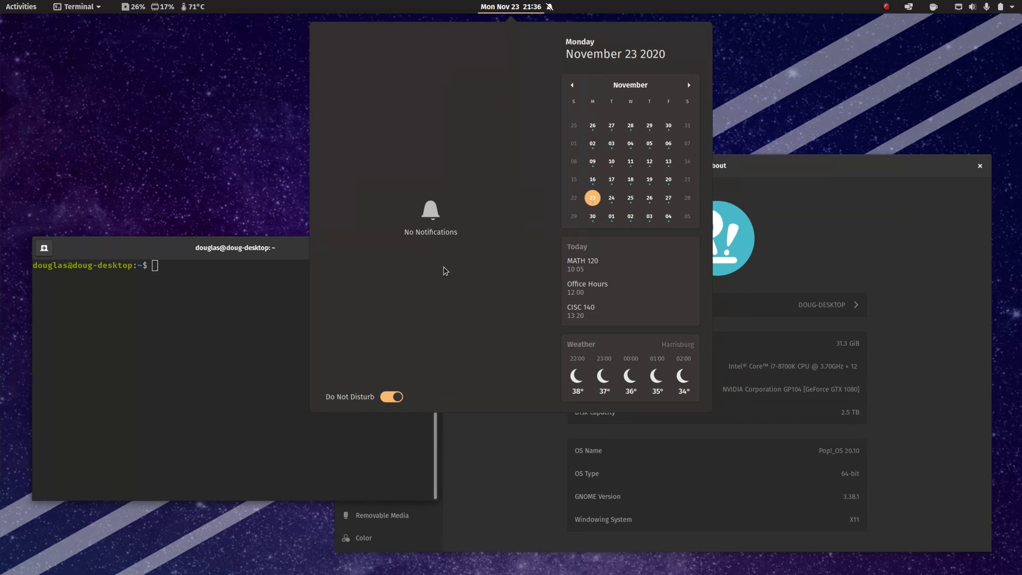
mouse_move(383, 143)
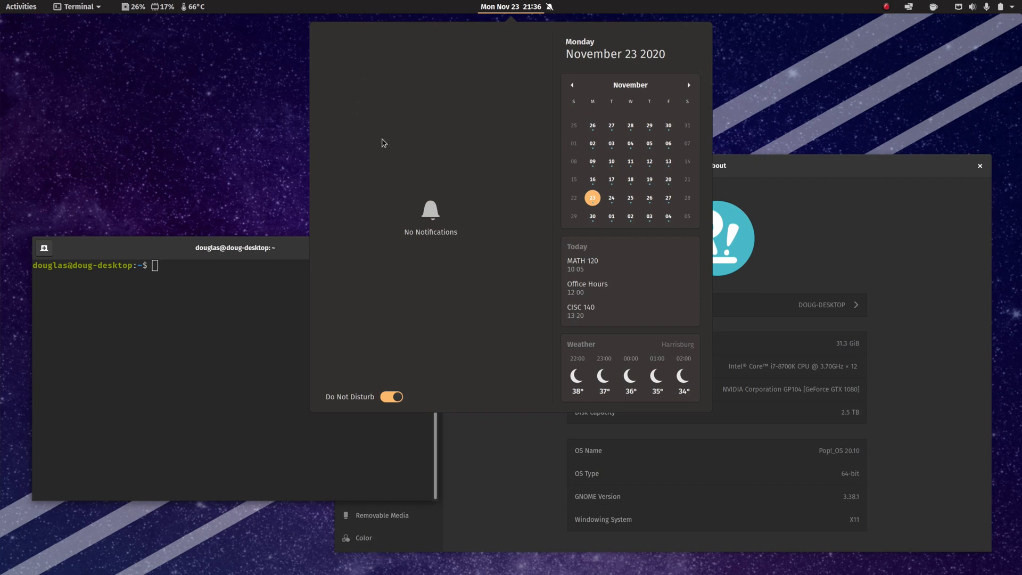
mouse_move(400, 317)
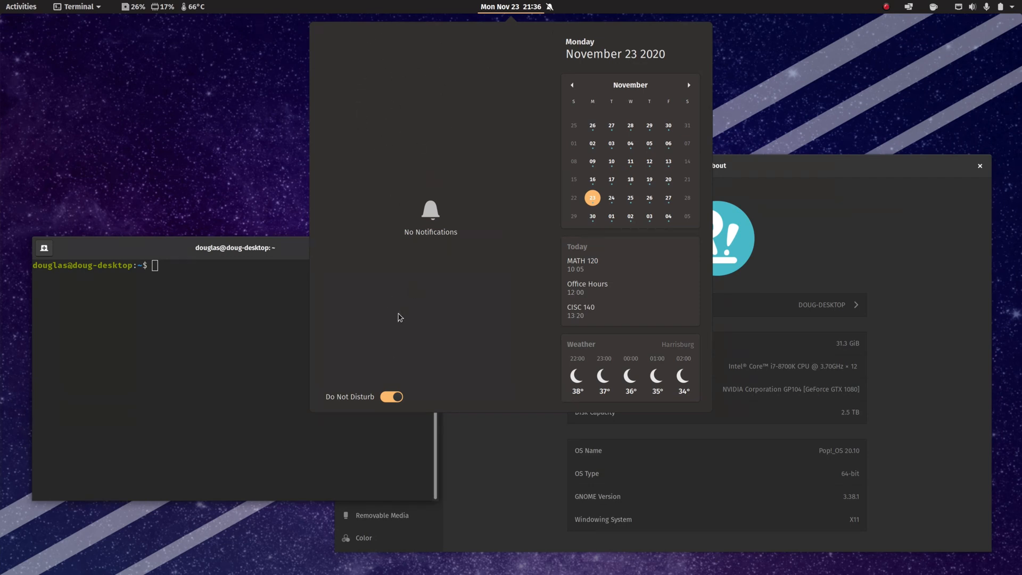
mouse_move(488, 220)
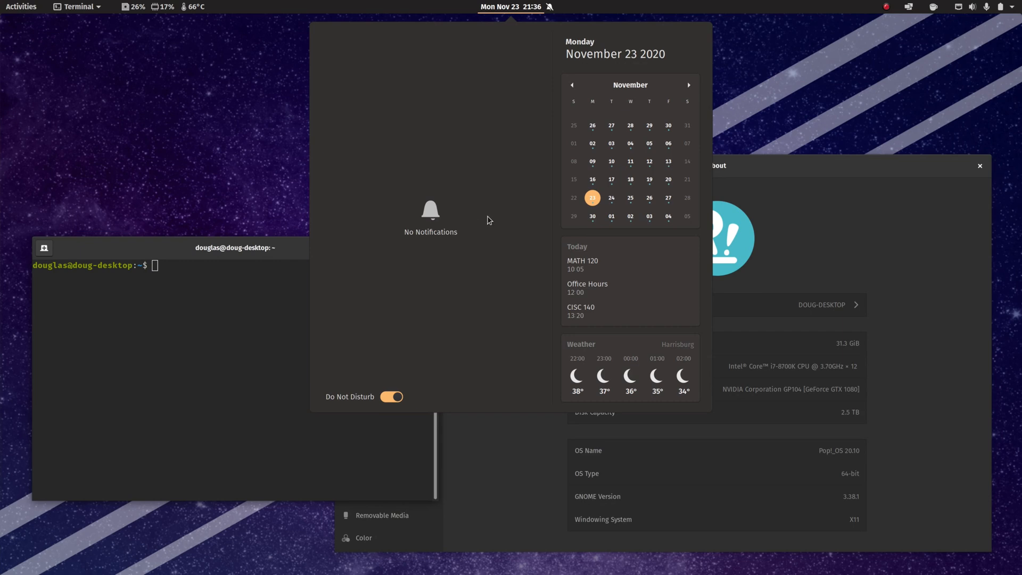
mouse_move(520, 272)
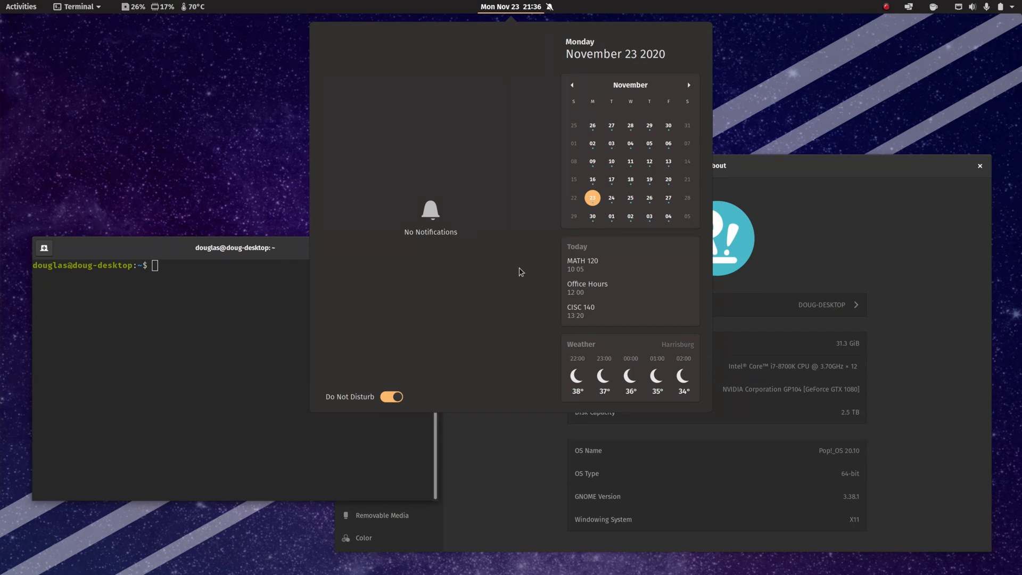
mouse_move(535, 282)
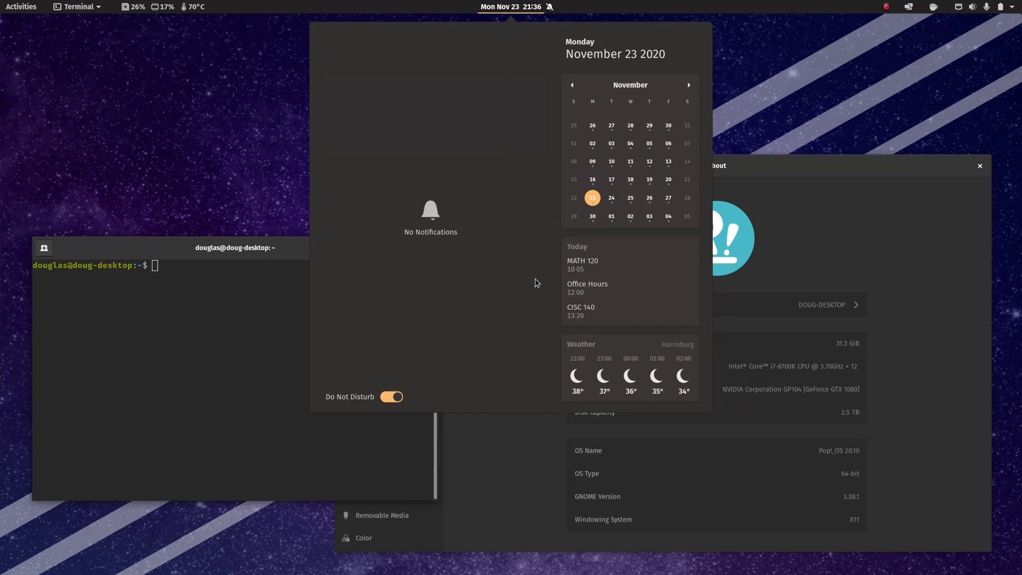
mouse_move(619, 287)
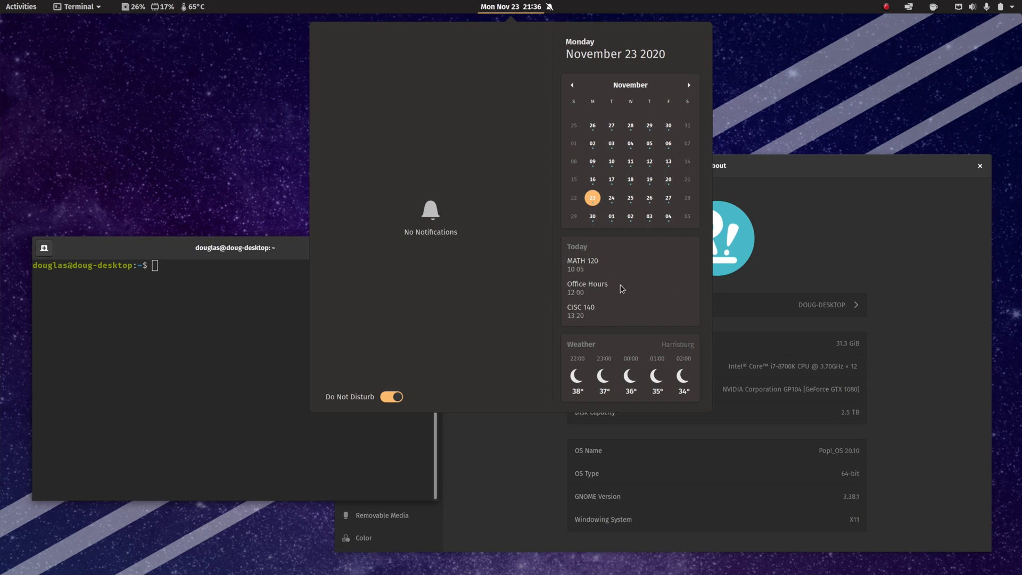
mouse_move(282, 180)
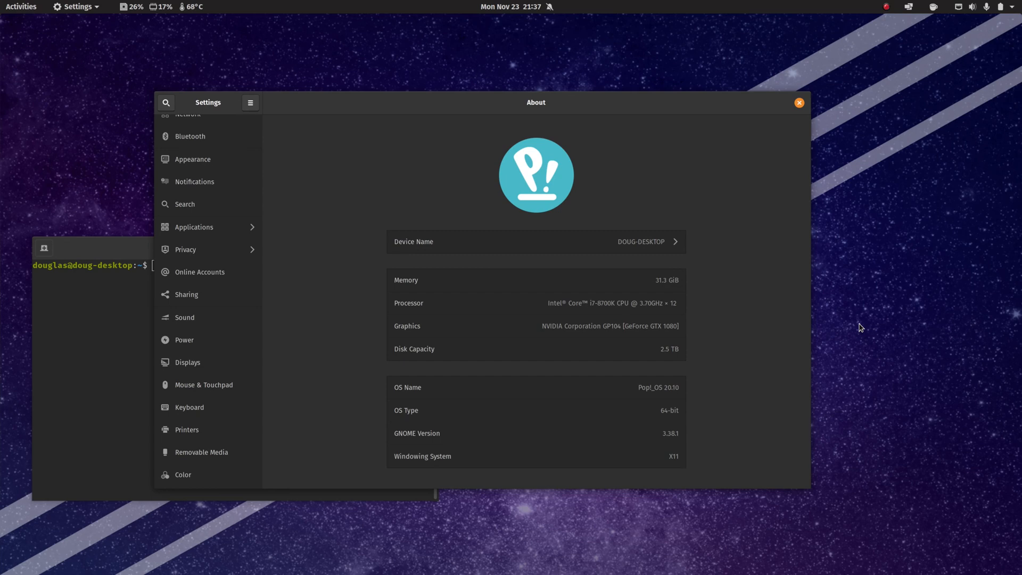
mouse_move(626, 235)
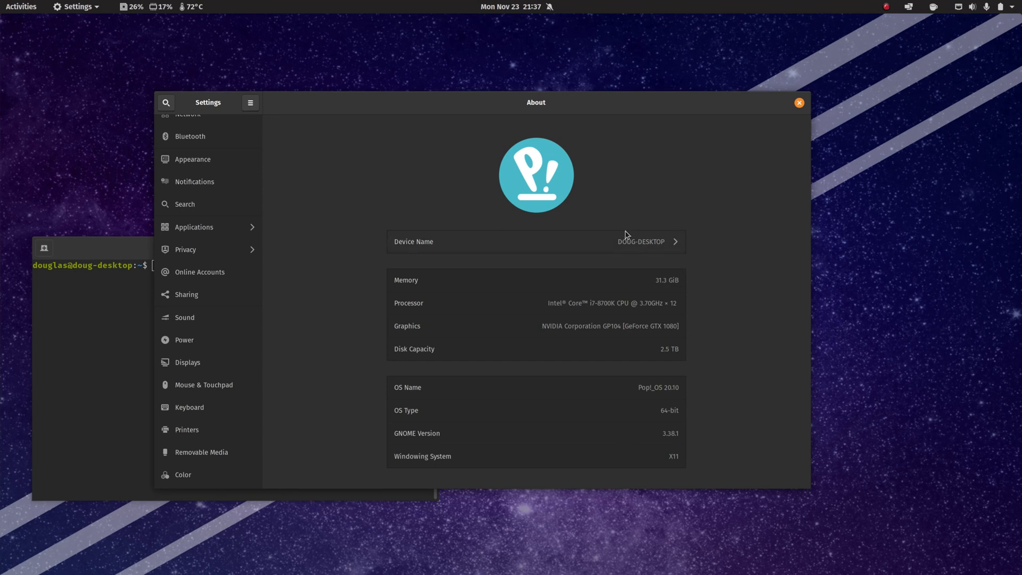
mouse_move(584, 130)
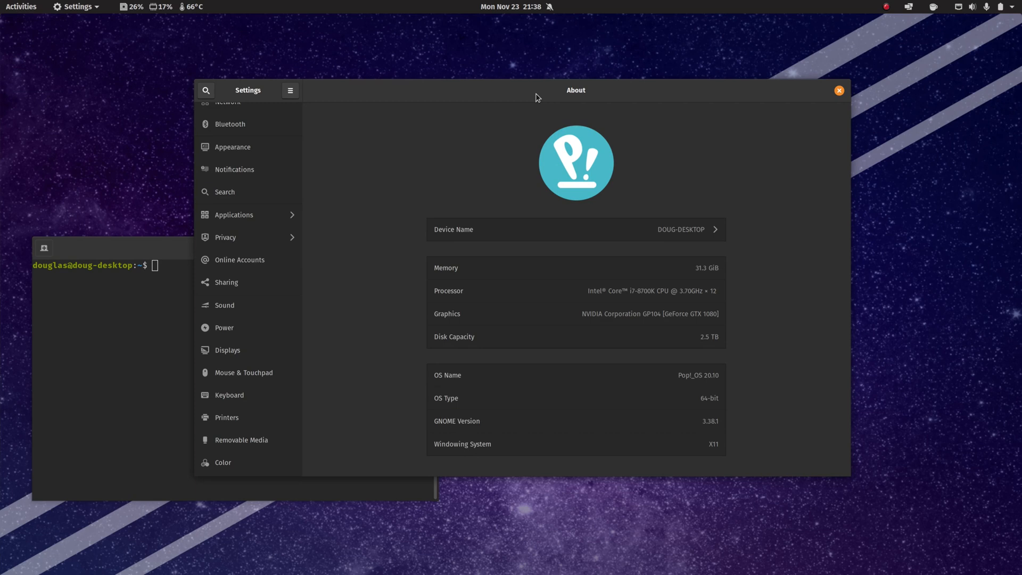
- Drag the GNOME Settings About window up and to the right, in front of the terminal
left_click_drag(534, 90, 491, 83)
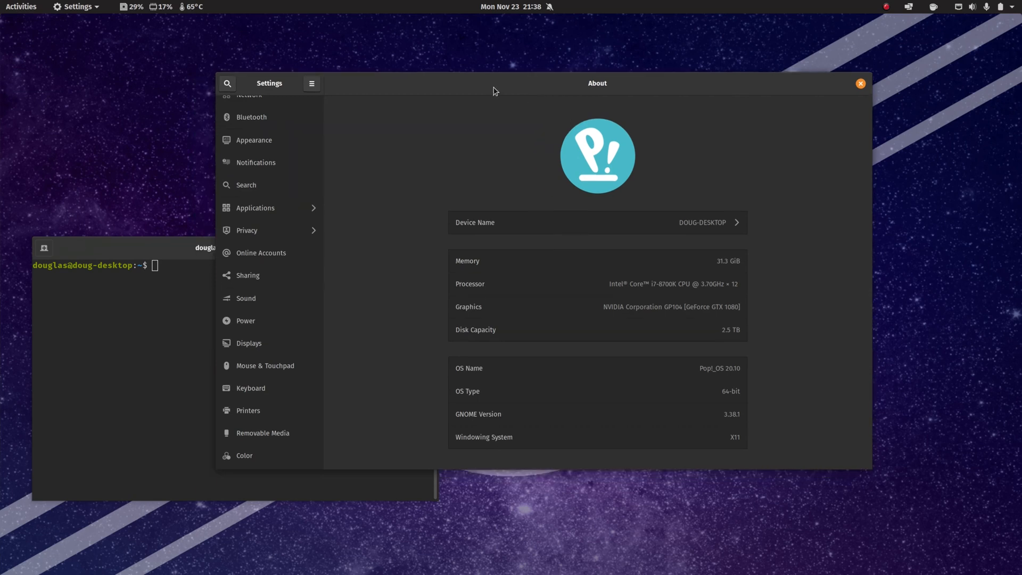